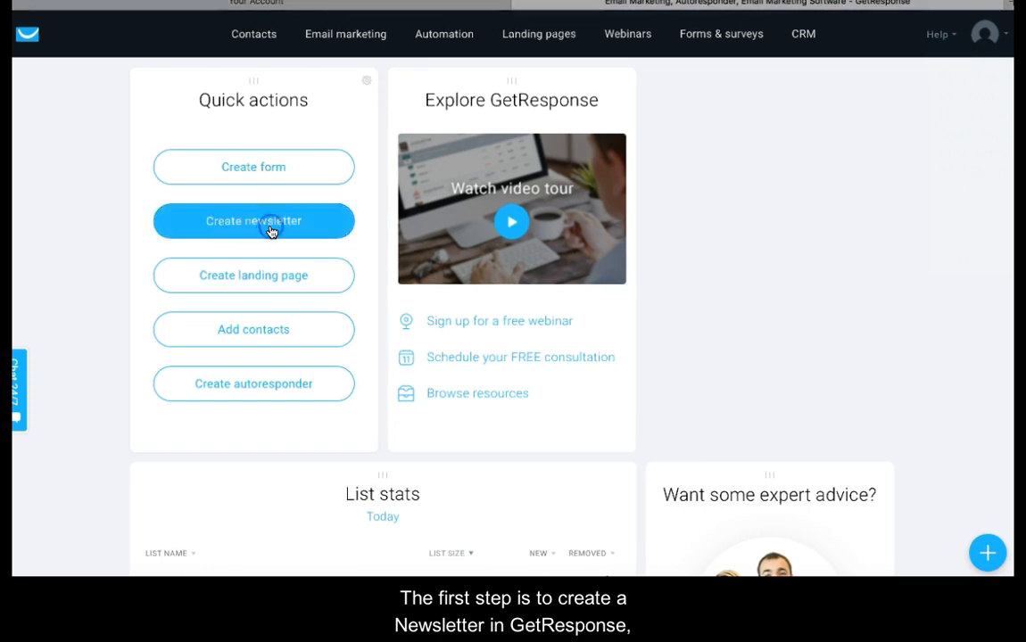
# Step: Create a drag-and-drop newsletter 'Playable Tutorial' with matching subject, using the Non-profit donations template
pyautogui.click(254, 220)
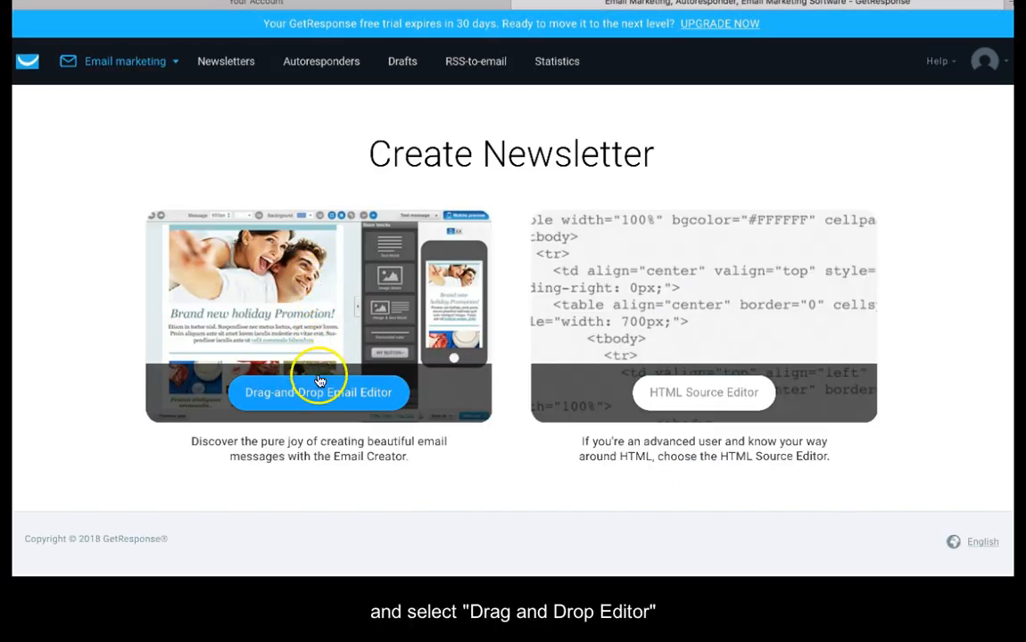
pyautogui.click(319, 392)
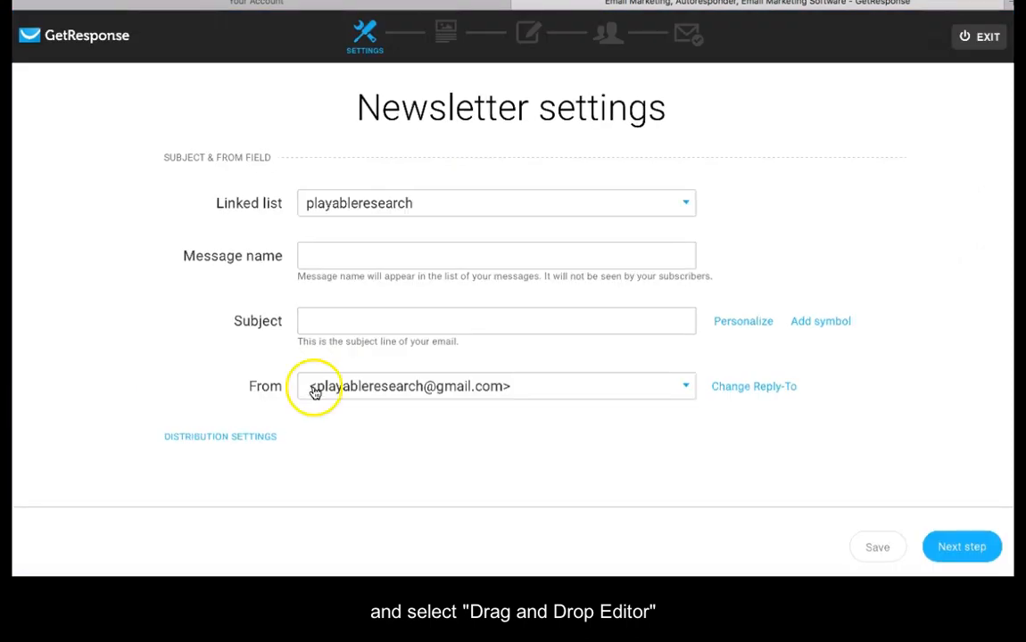
pyautogui.write('Playable Tuto')
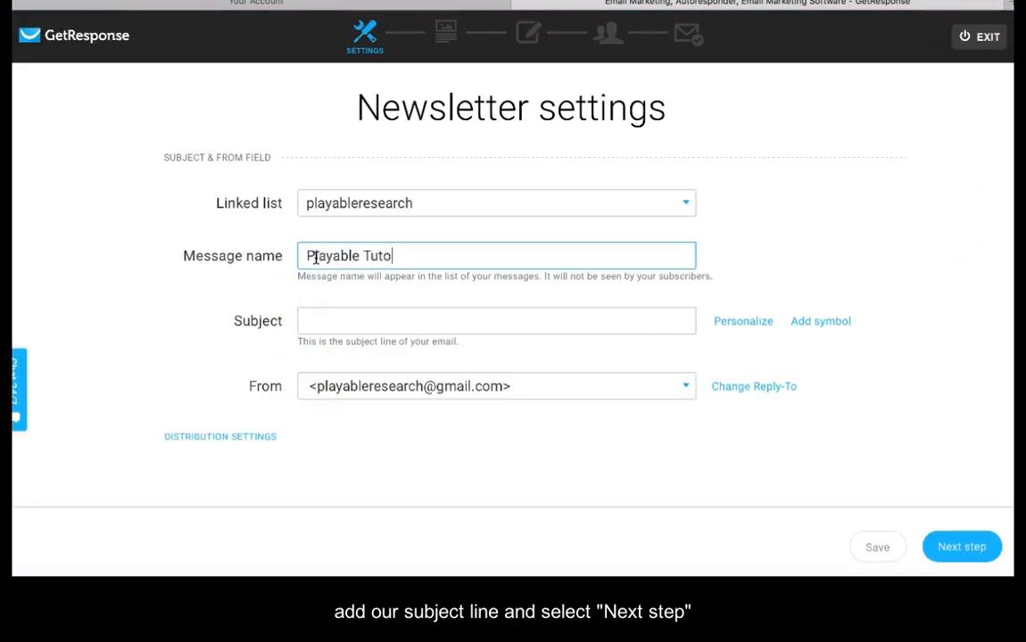
pyautogui.click(496, 320)
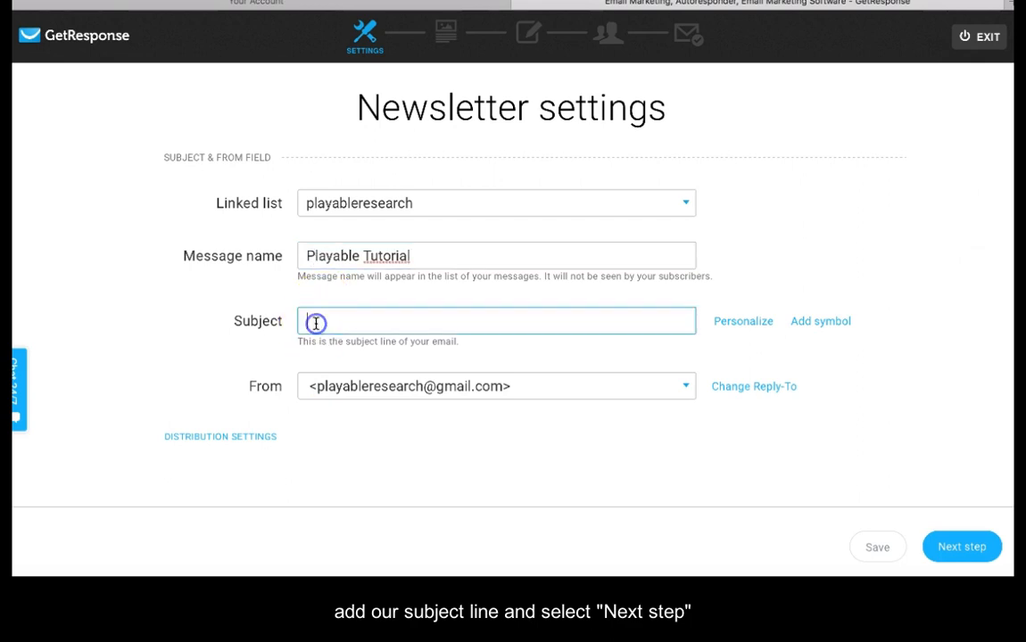
pyautogui.write('Playable Tutorial')
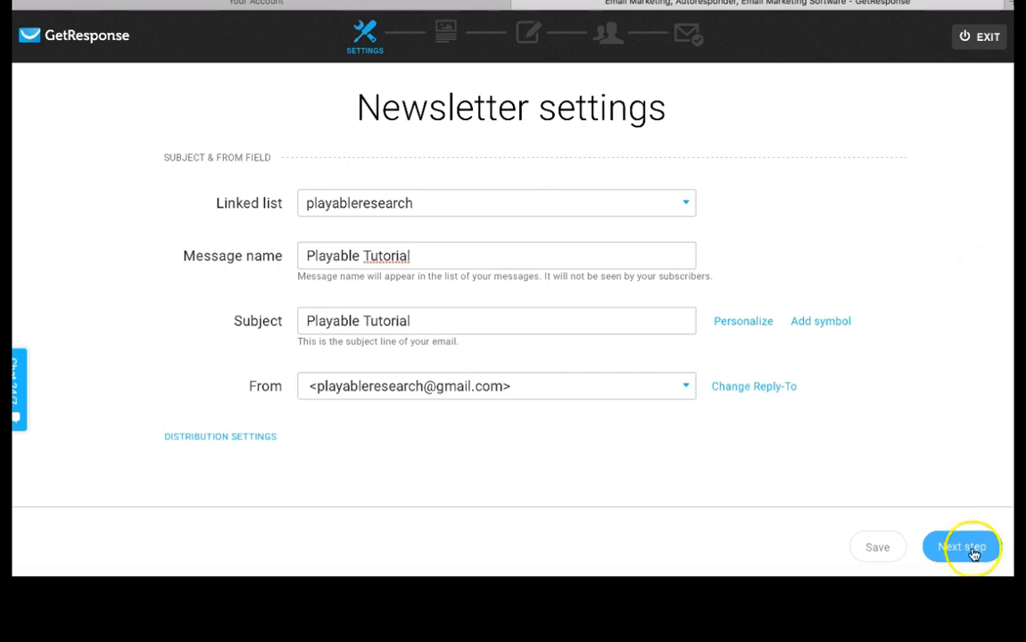
pyautogui.click(962, 546)
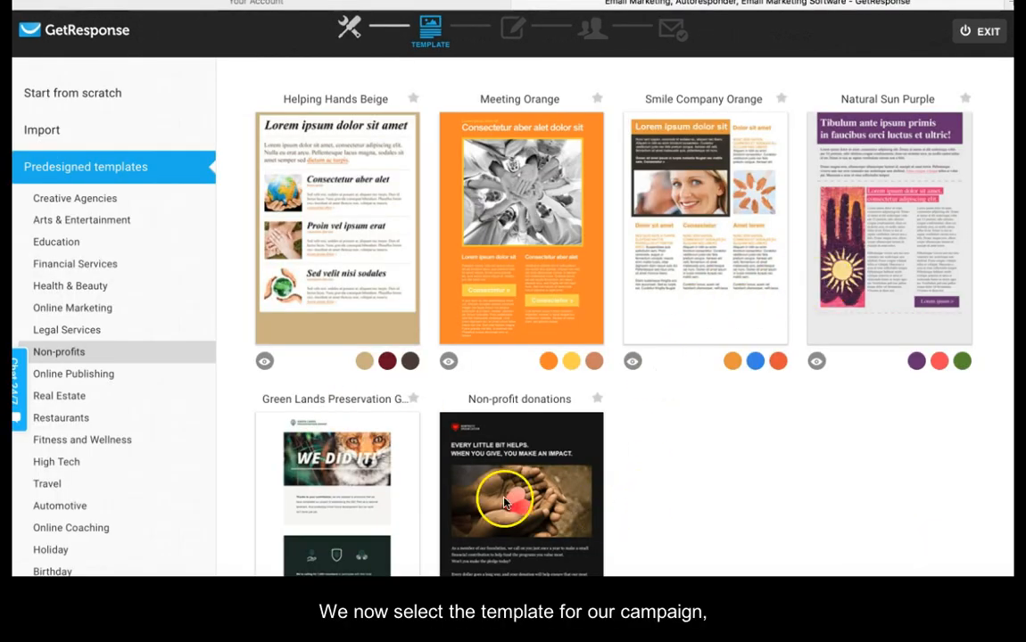
pyautogui.moveTo(521, 504)
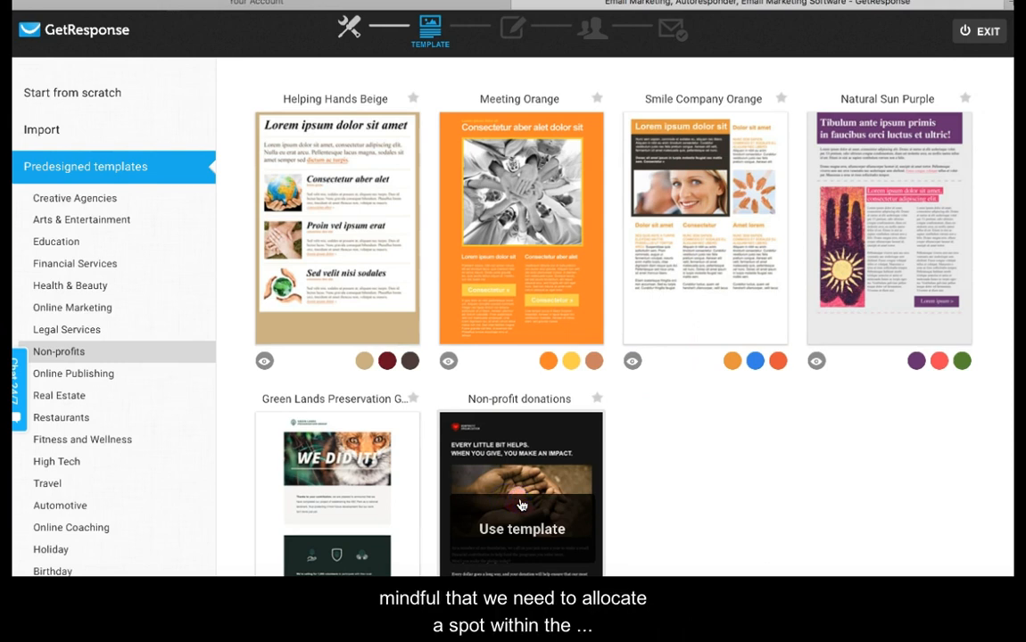
pyautogui.click(522, 528)
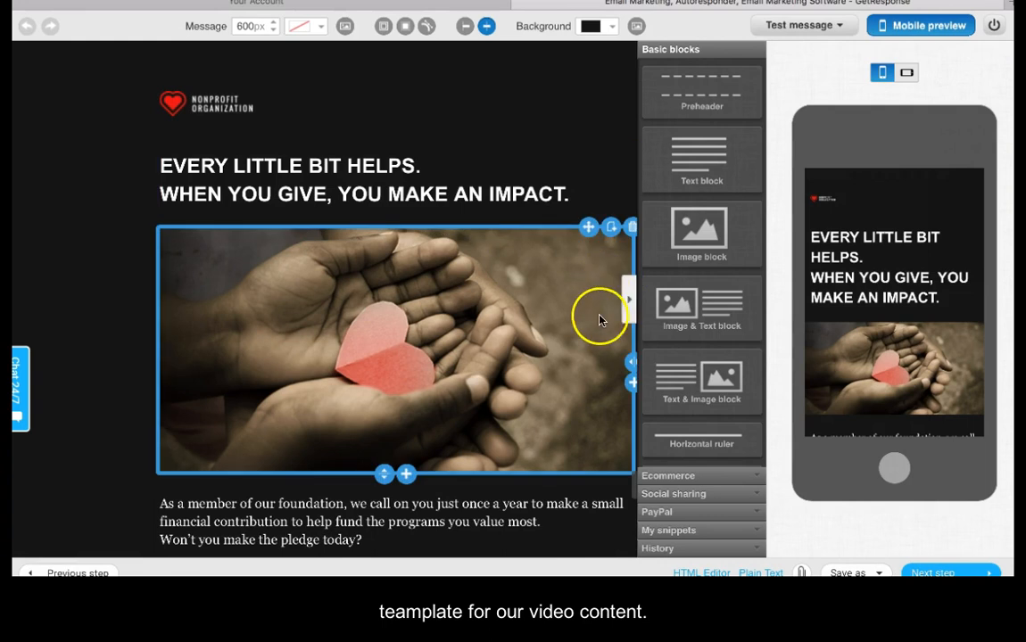
pyautogui.moveTo(678, 310)
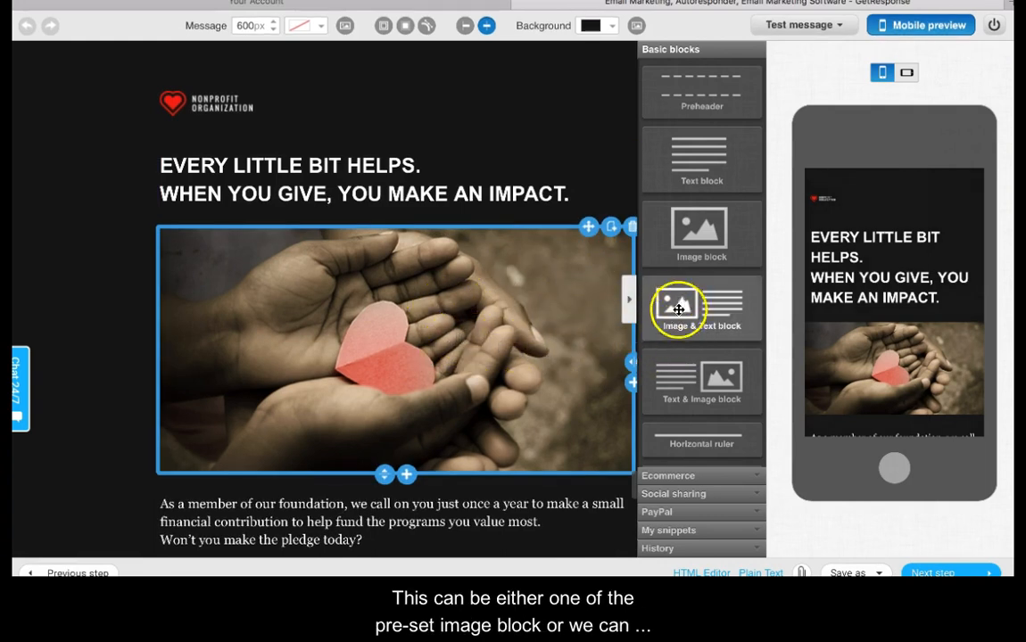
pyautogui.moveTo(647, 385)
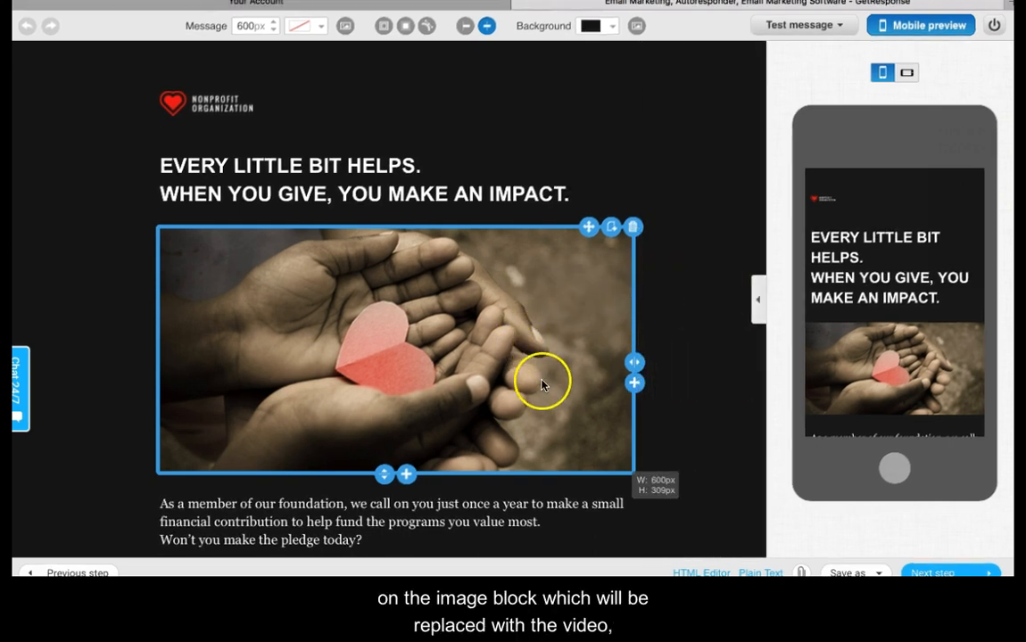
# Step: Inspect the 600×309 hands-and-heart hero image block and collapse the Basic blocks panel
pyautogui.click(678, 401)
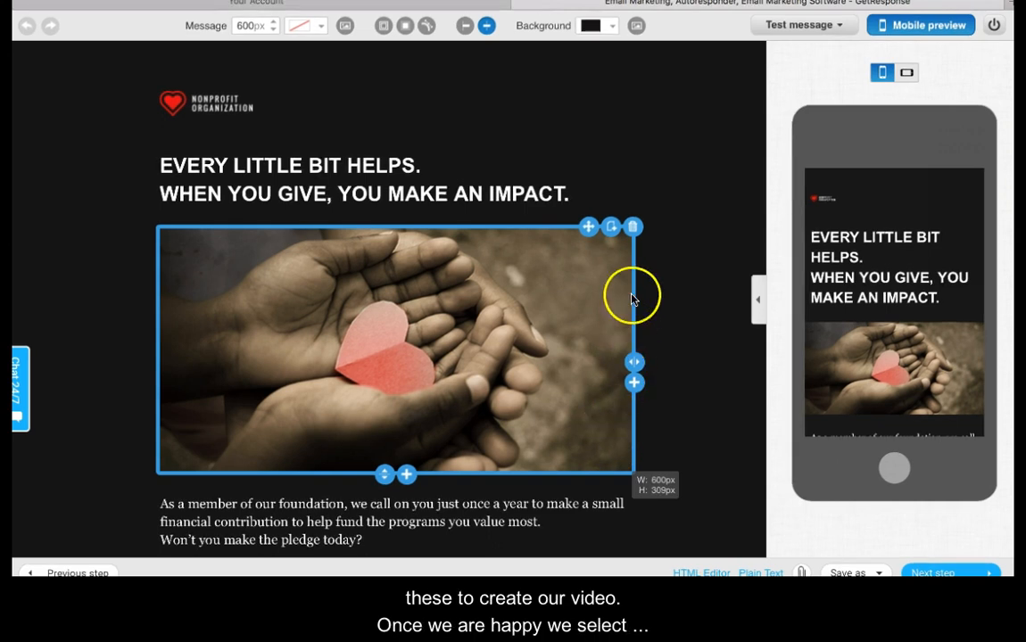
pyautogui.click(664, 151)
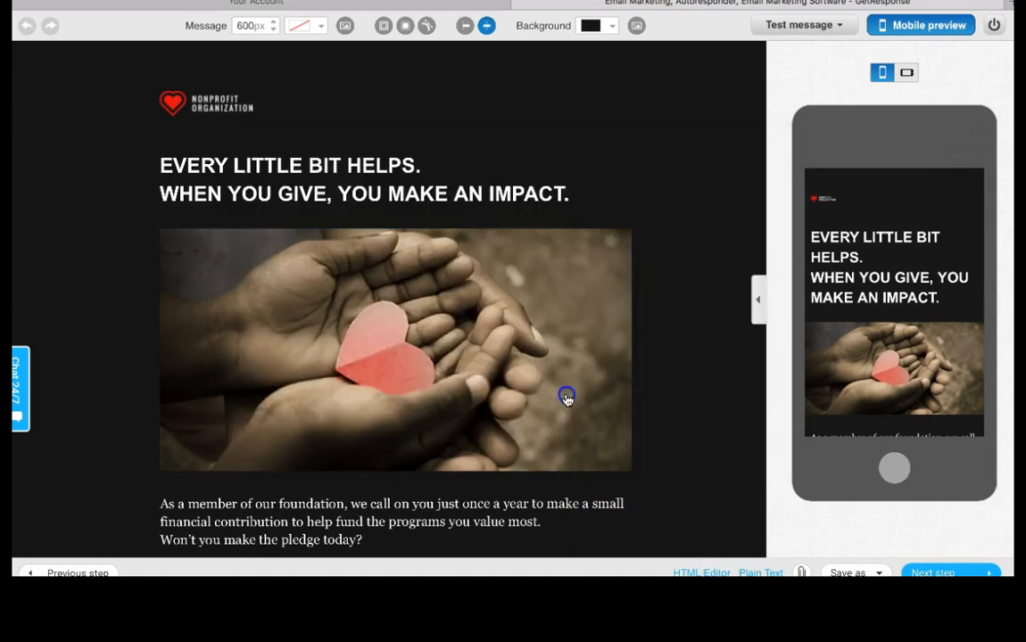
# Step: Open the HTML Editor and scroll through the template's source code
pyautogui.click(701, 572)
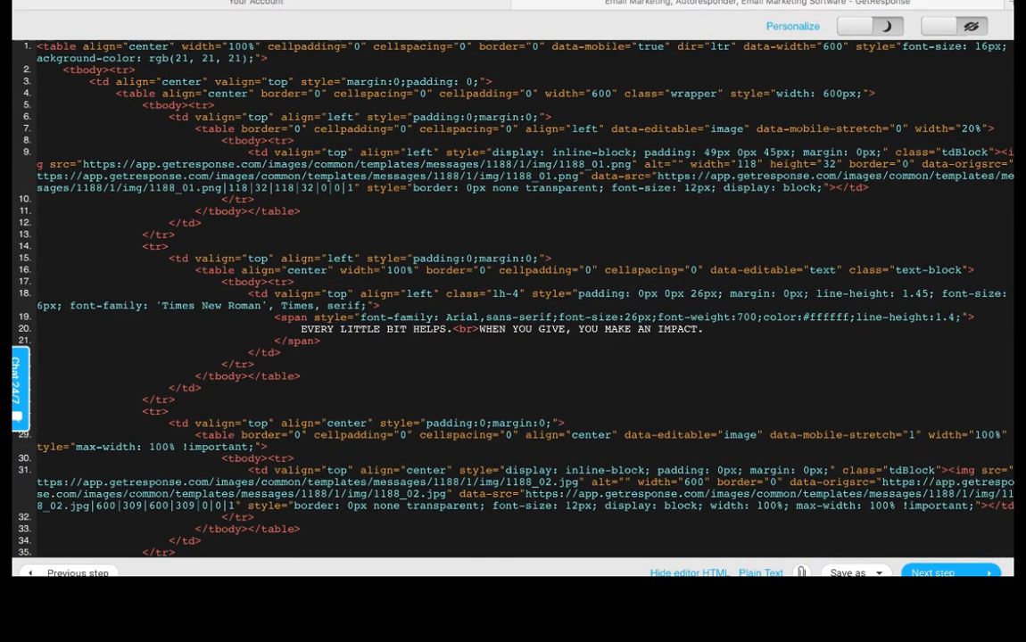
pyautogui.scroll(-3)
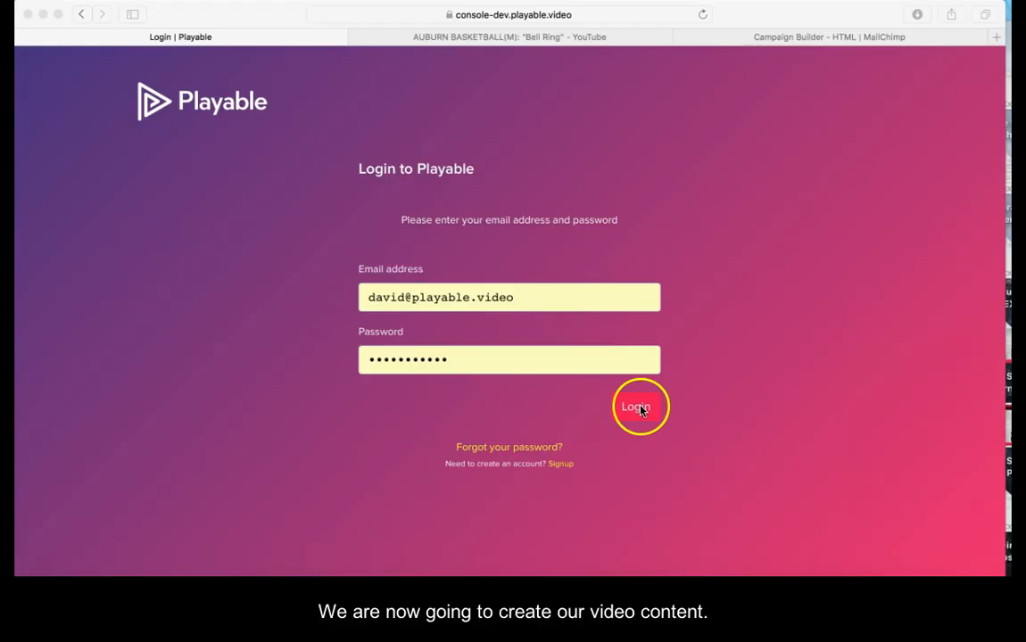
# Step: Log in to Playable with the saved credentials until the Welcome back dashboard loads
pyautogui.click(635, 407)
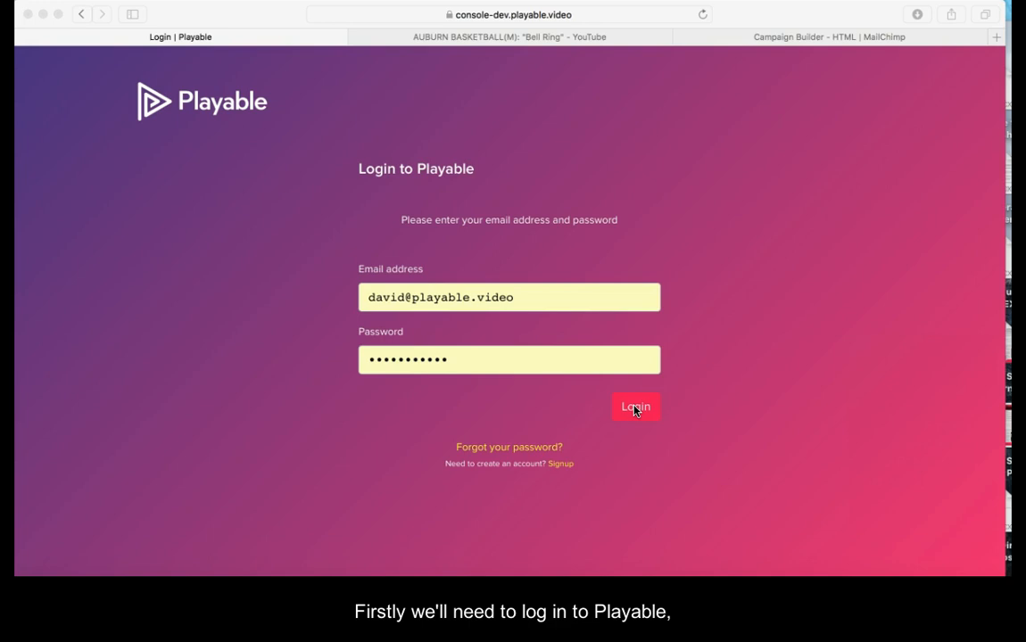
pyautogui.click(636, 407)
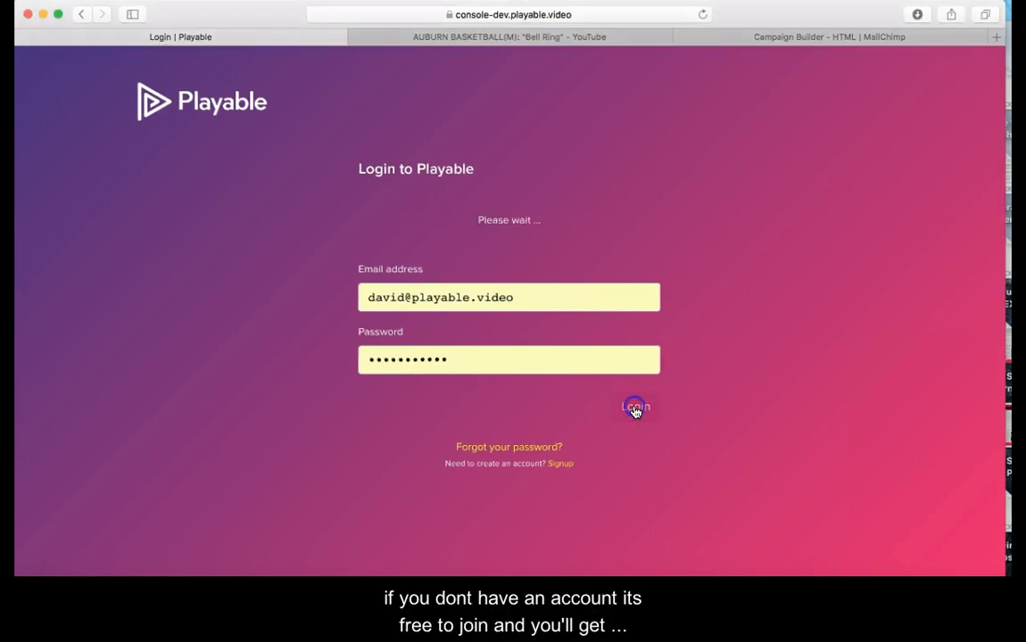
pyautogui.click(635, 407)
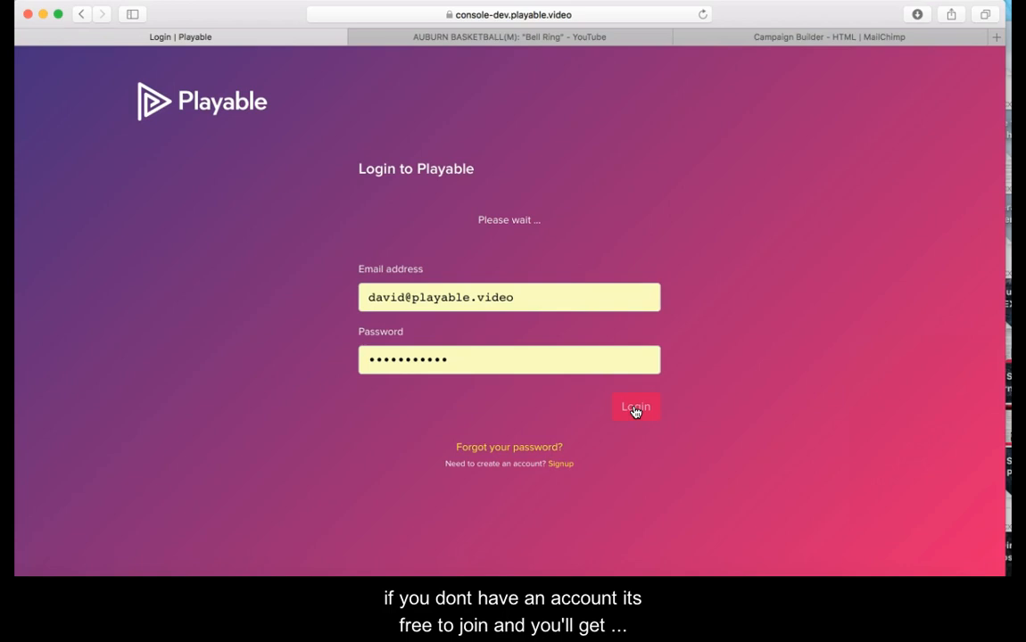
pyautogui.click(635, 406)
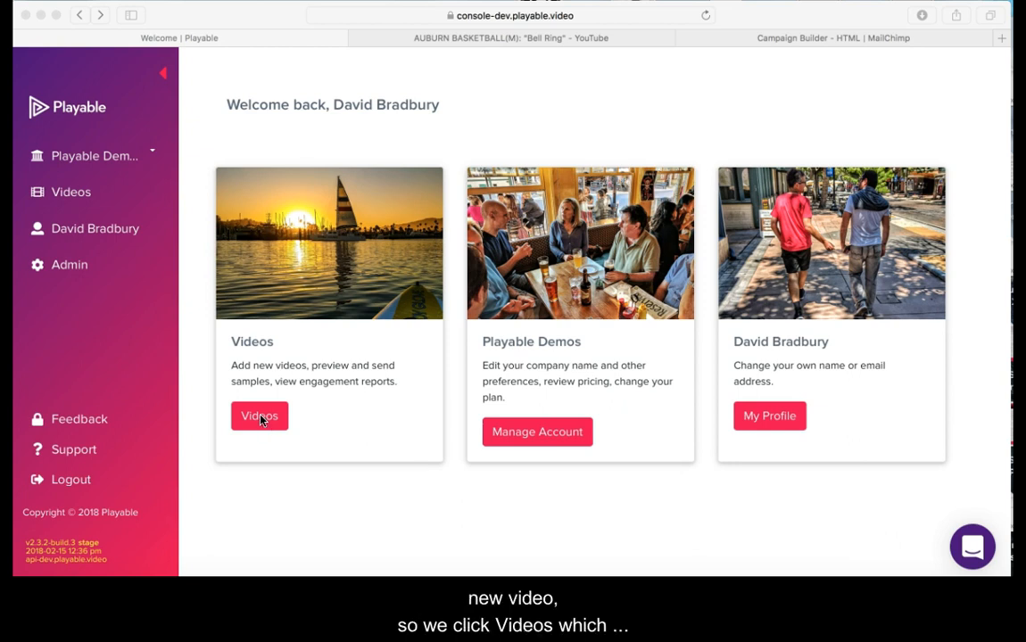
# Step: Open the Videos library and bring up the Add a new video form
pyautogui.click(259, 416)
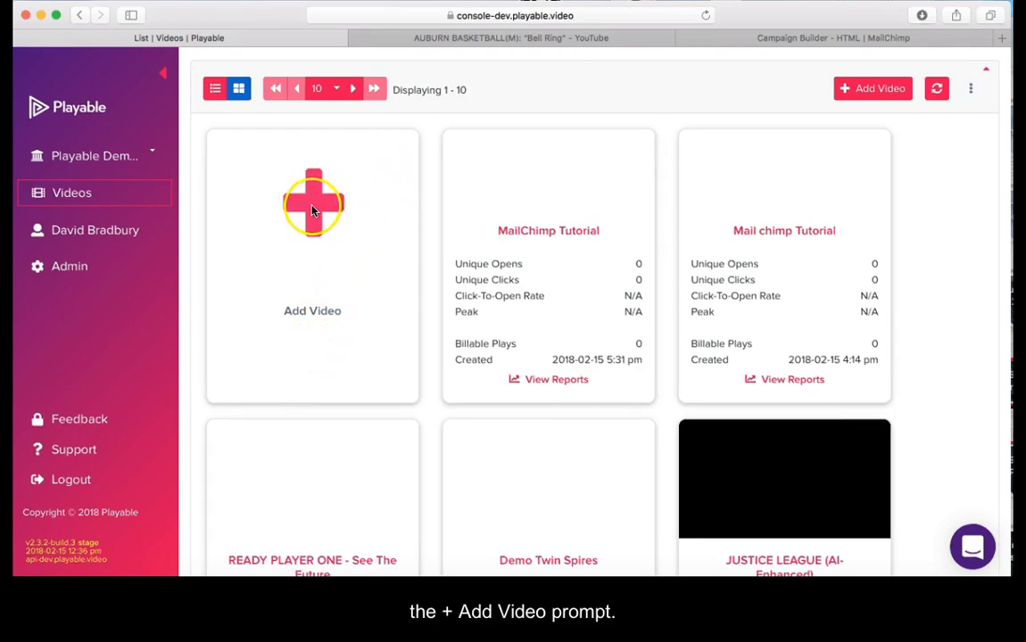
pyautogui.click(312, 205)
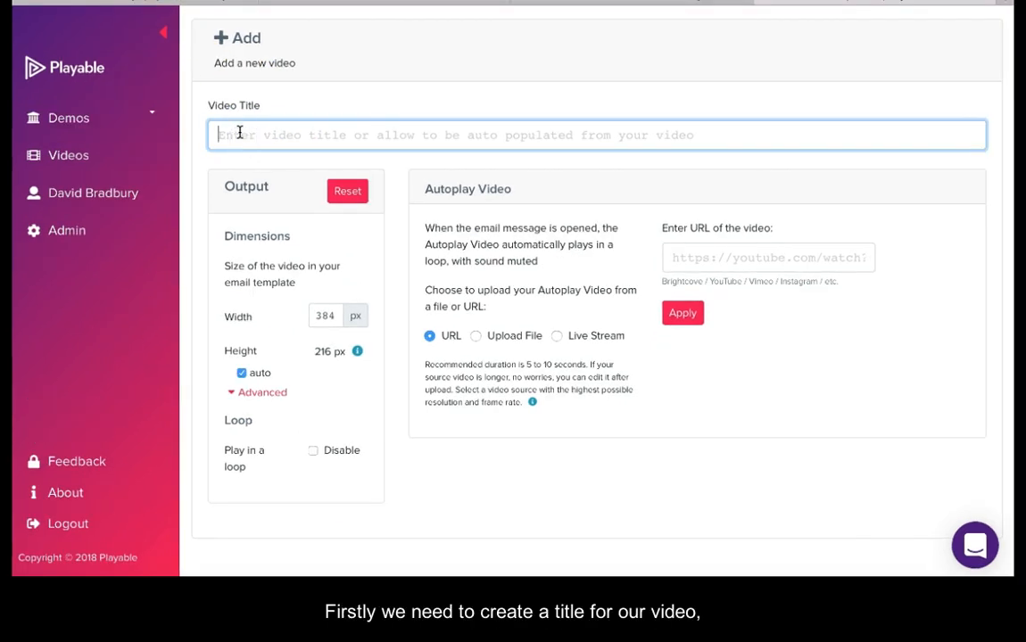
# Step: Title the video 'Playable Tutorial', set width 564, and switch off automatic height for 212
pyautogui.write('Playable Tutorial')
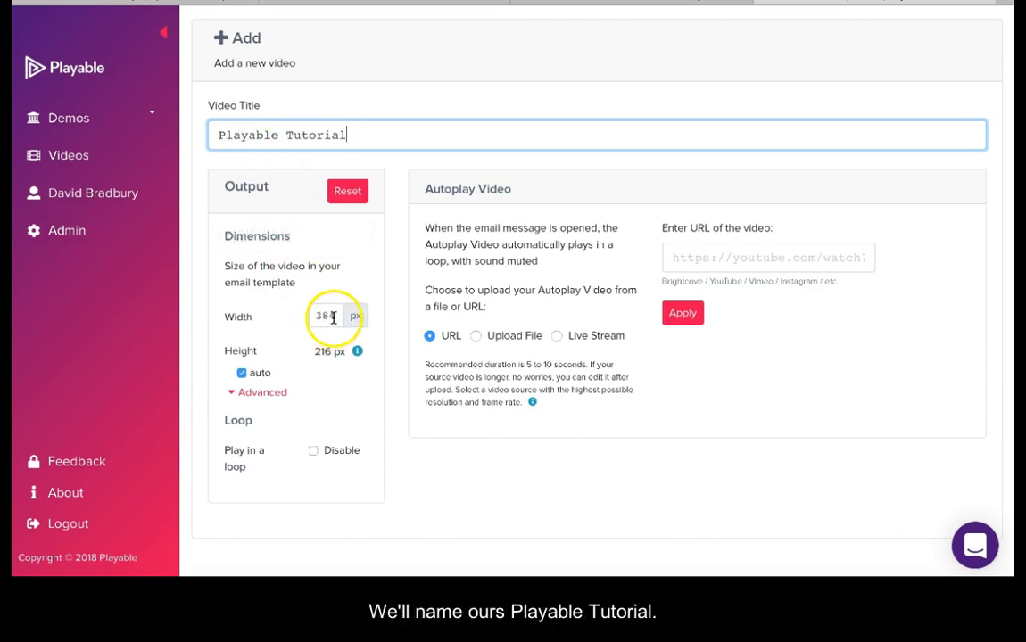
pyautogui.click(328, 316)
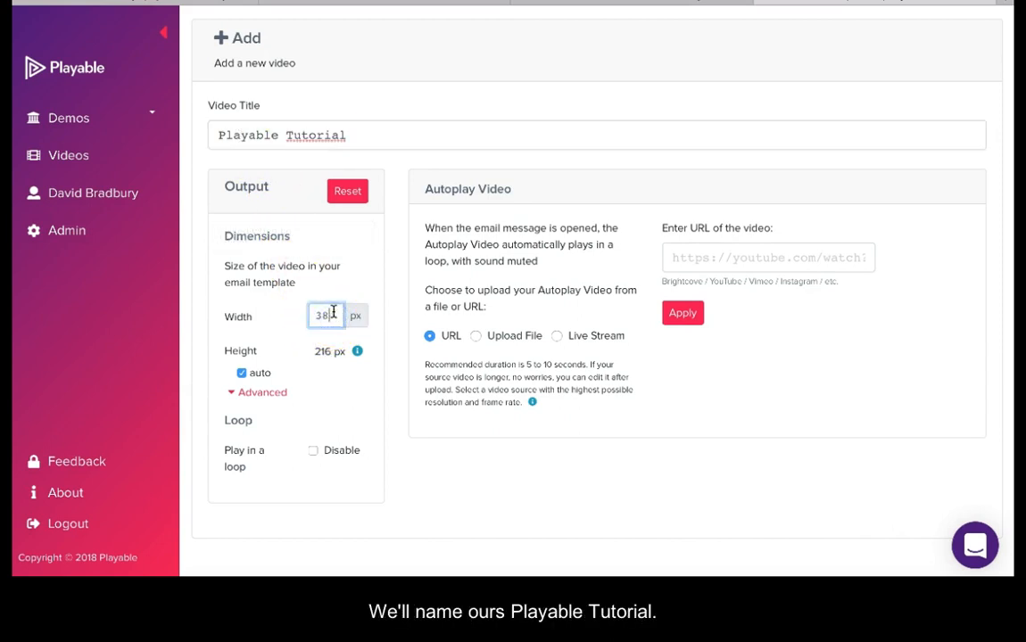
pyautogui.write('564')
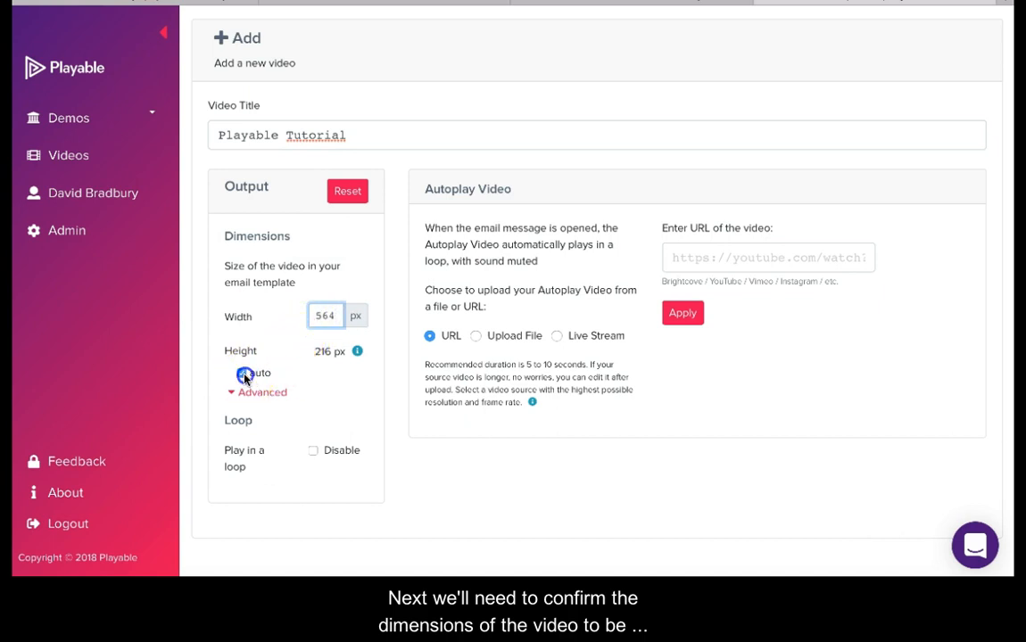
pyautogui.click(241, 373)
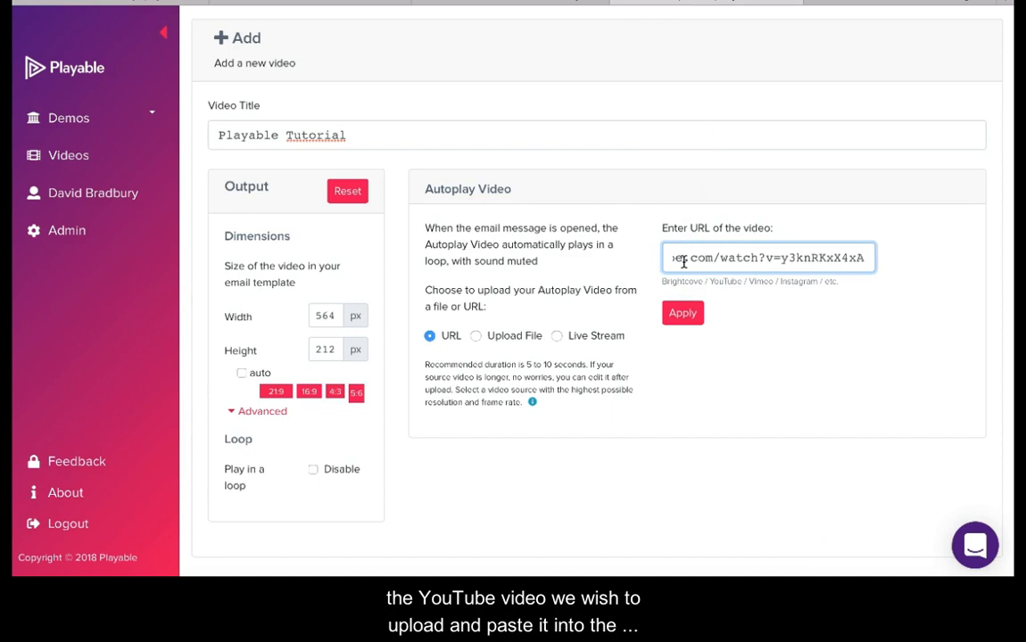
# Step: Apply the YouTube link so the 'Bell Ring' basketball clip processes at 564×212
pyautogui.click(682, 312)
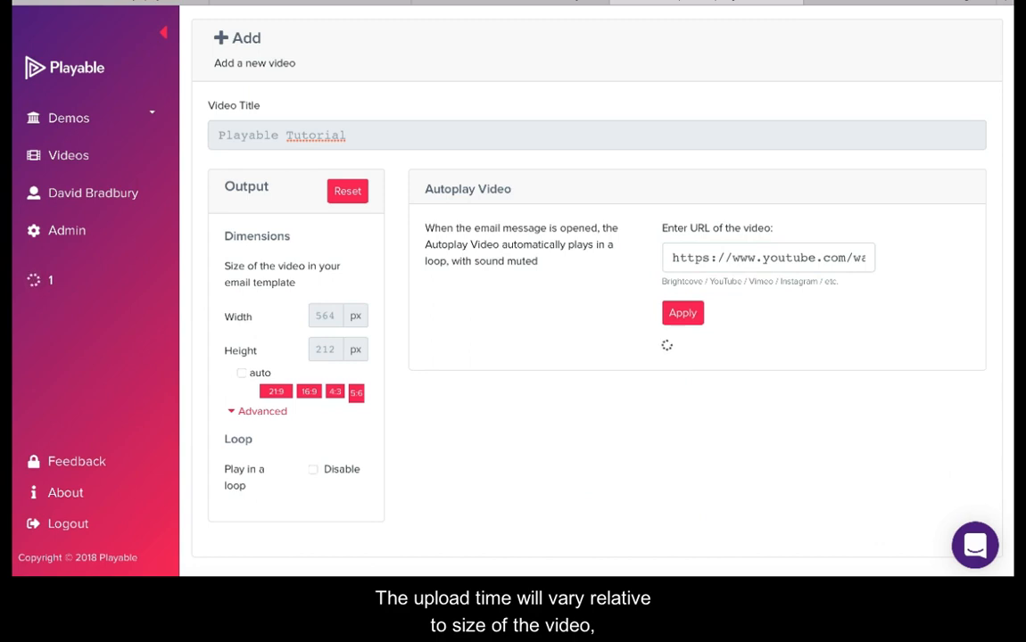
pyautogui.click(682, 312)
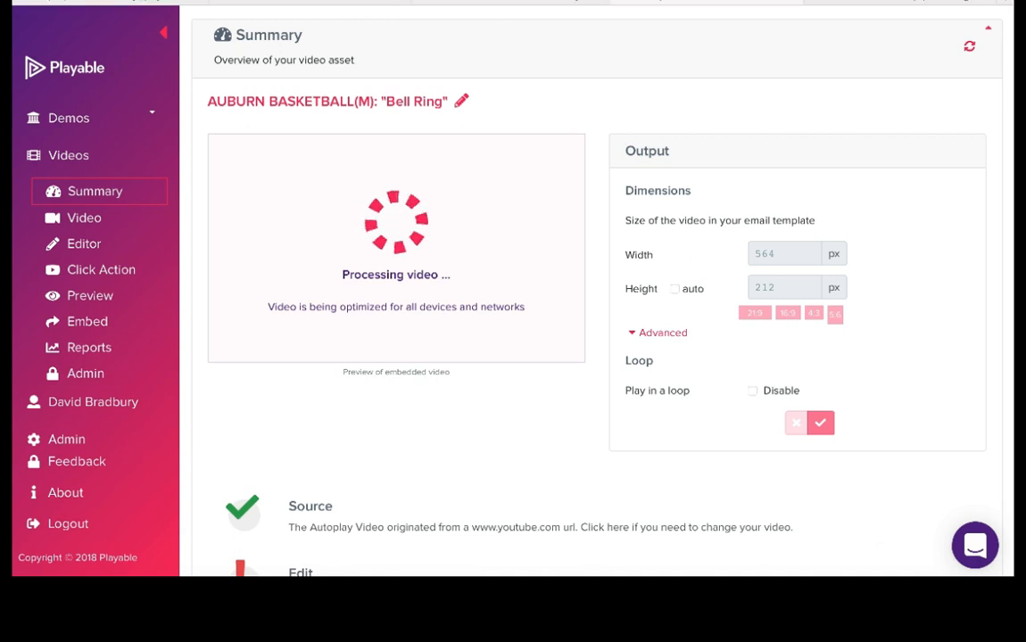
# Step: Open the Editor and drag the timeline handles to trim the clip to 9.89–14.99 seconds
pyautogui.click(85, 244)
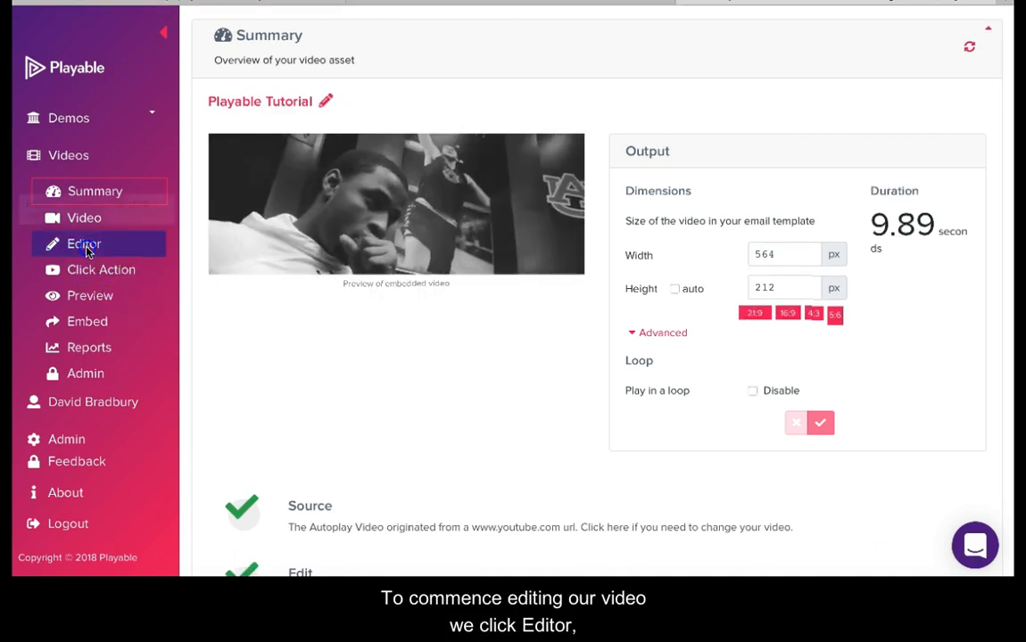
pyautogui.click(85, 243)
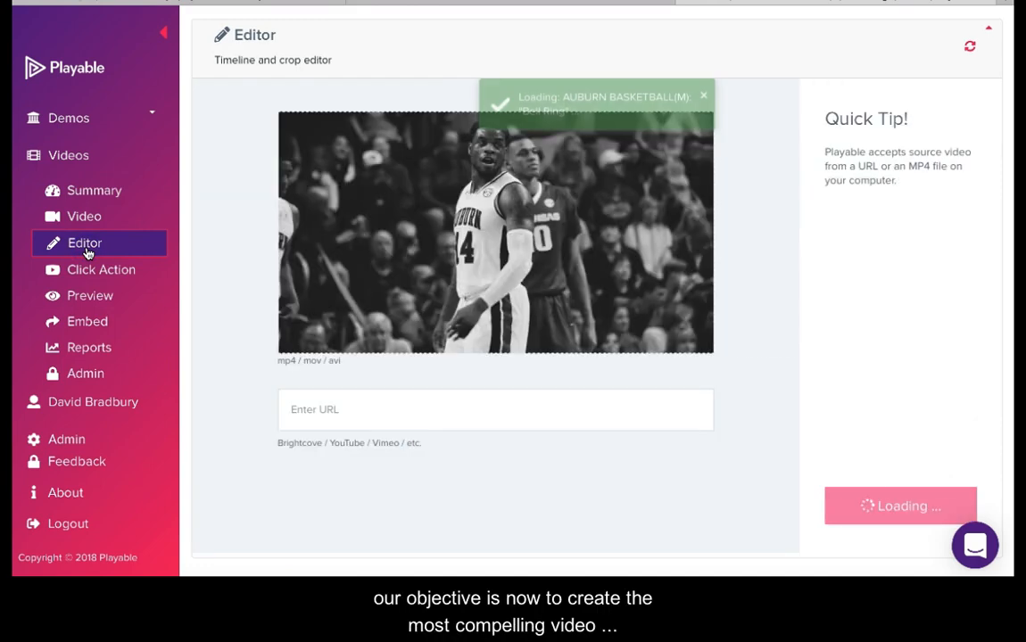
pyautogui.moveTo(176, 260)
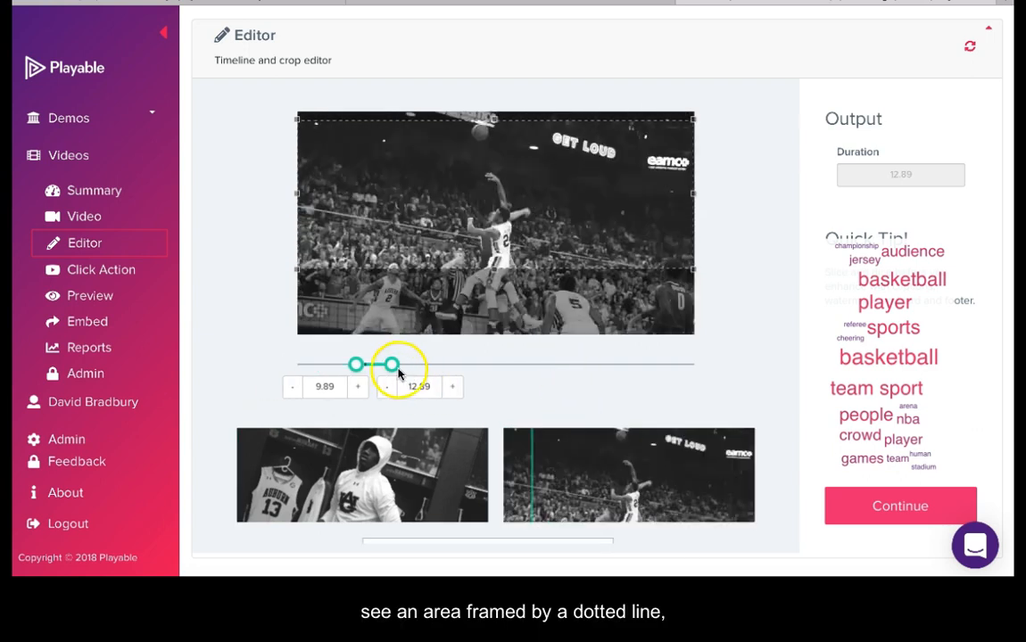
pyautogui.moveTo(390, 364); pyautogui.dragTo(392, 364)
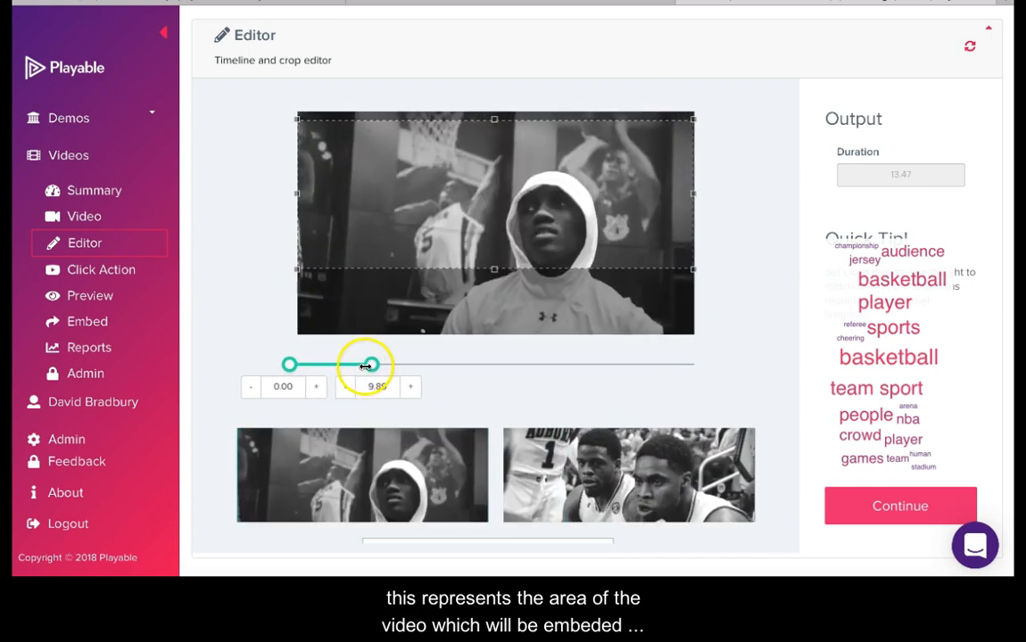
pyautogui.moveTo(366, 365); pyautogui.dragTo(334, 365)
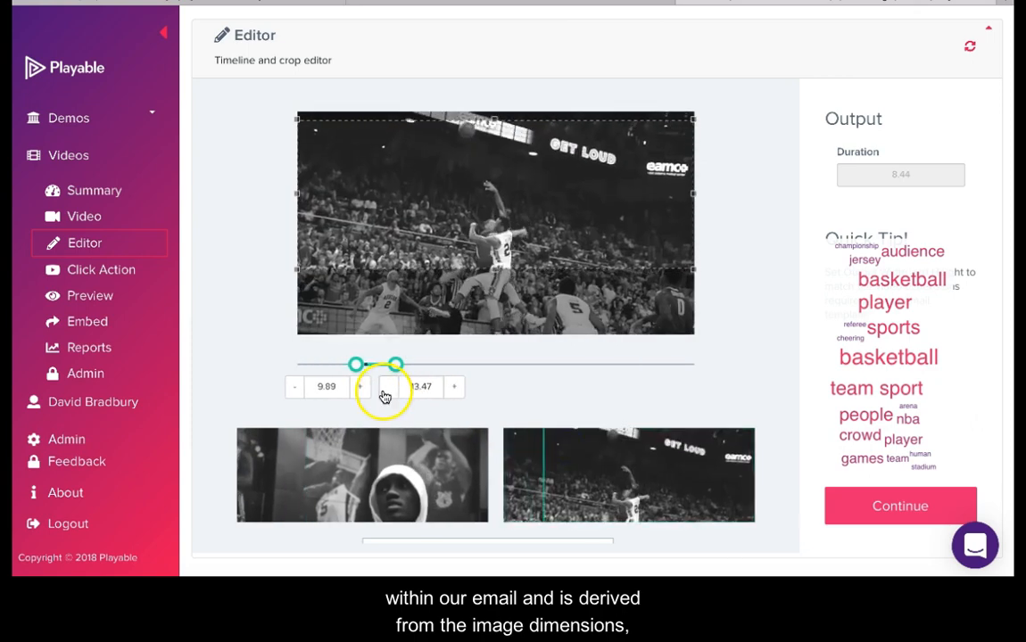
pyautogui.moveTo(397, 364); pyautogui.dragTo(395, 365)
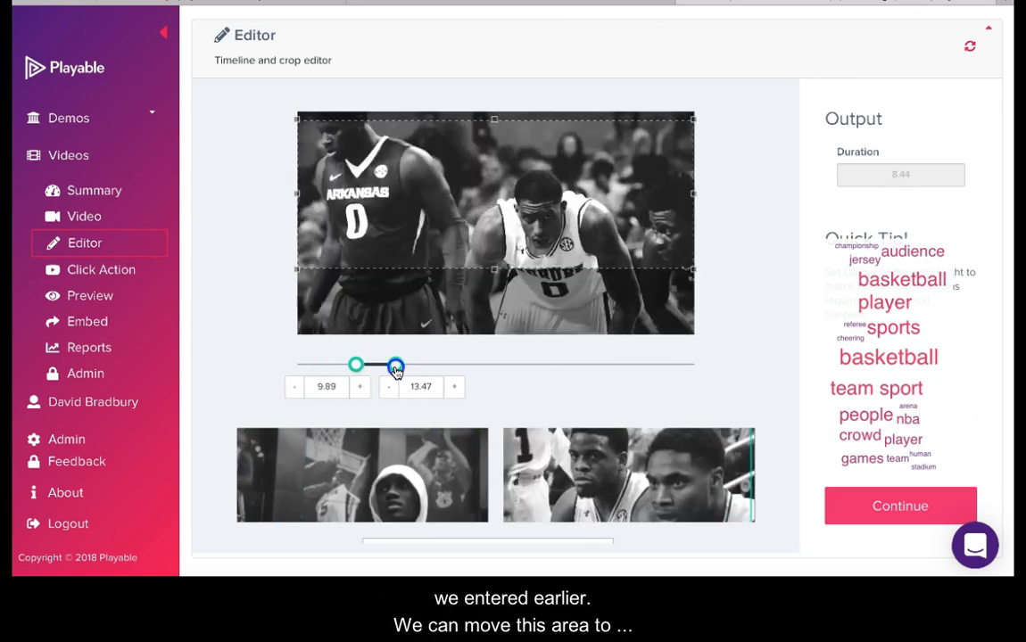
pyautogui.moveTo(396, 365); pyautogui.dragTo(408, 365)
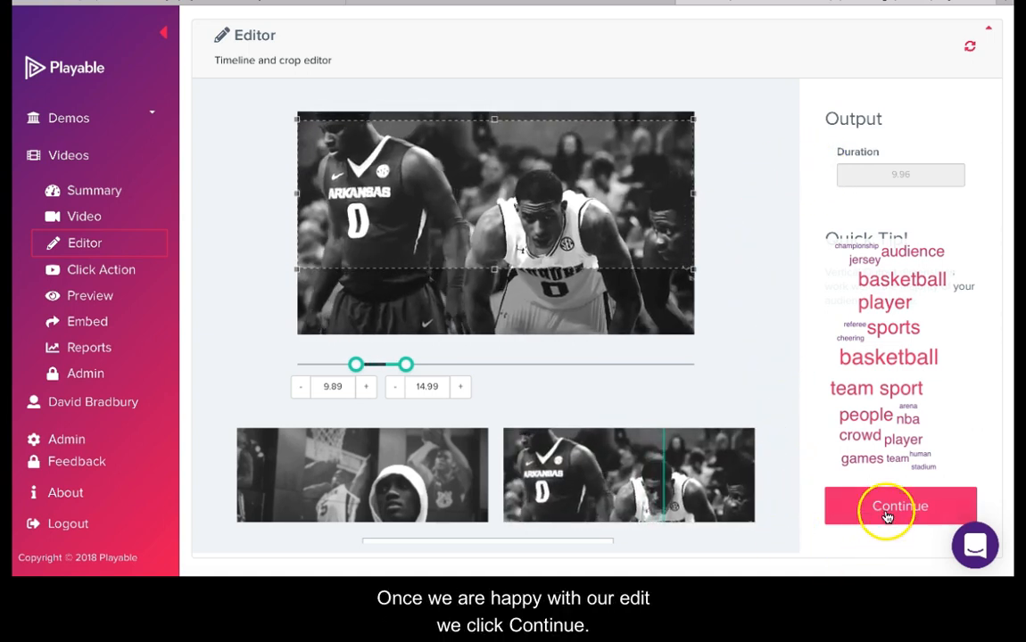
# Step: Accept the trim and turn on the play-symbol watermark
pyautogui.click(900, 505)
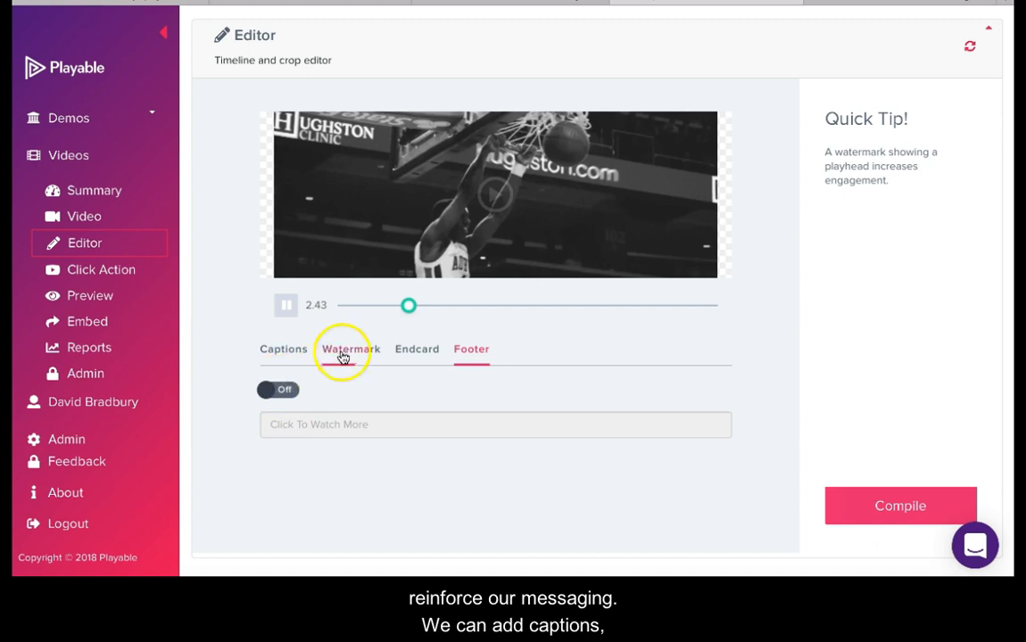
pyautogui.click(350, 349)
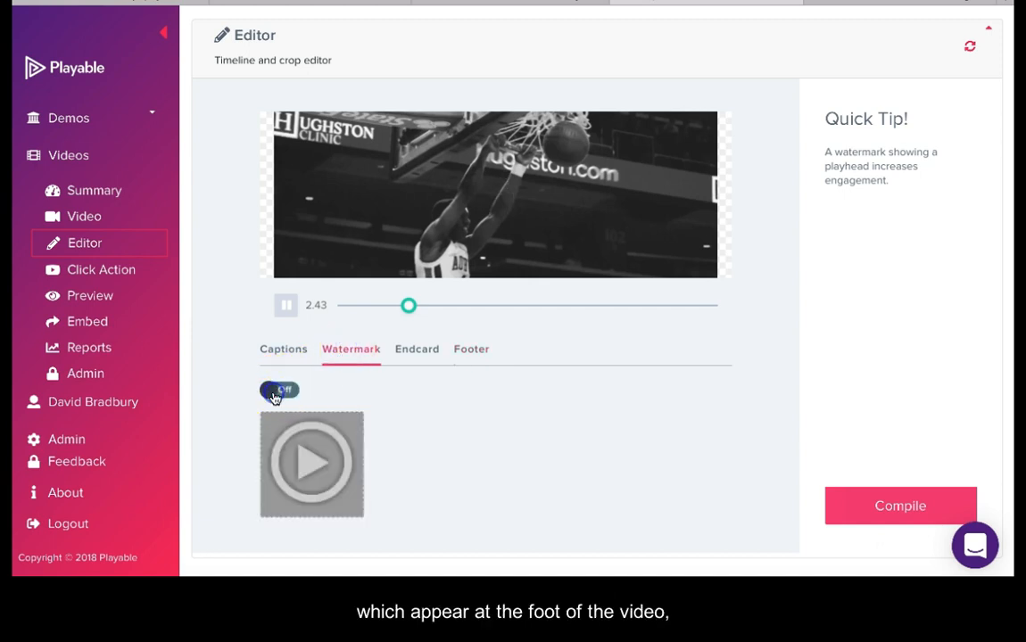
pyautogui.click(415, 349)
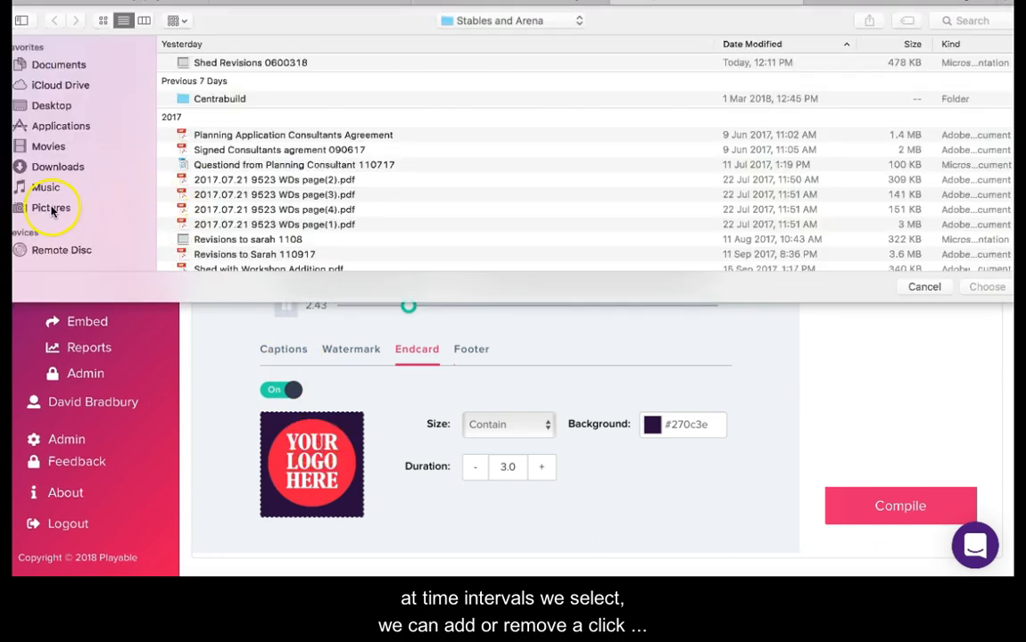
# Step: Use Tigers Logo from Pictures as the end card, leaving the click-to-watch footer off
pyautogui.click(51, 208)
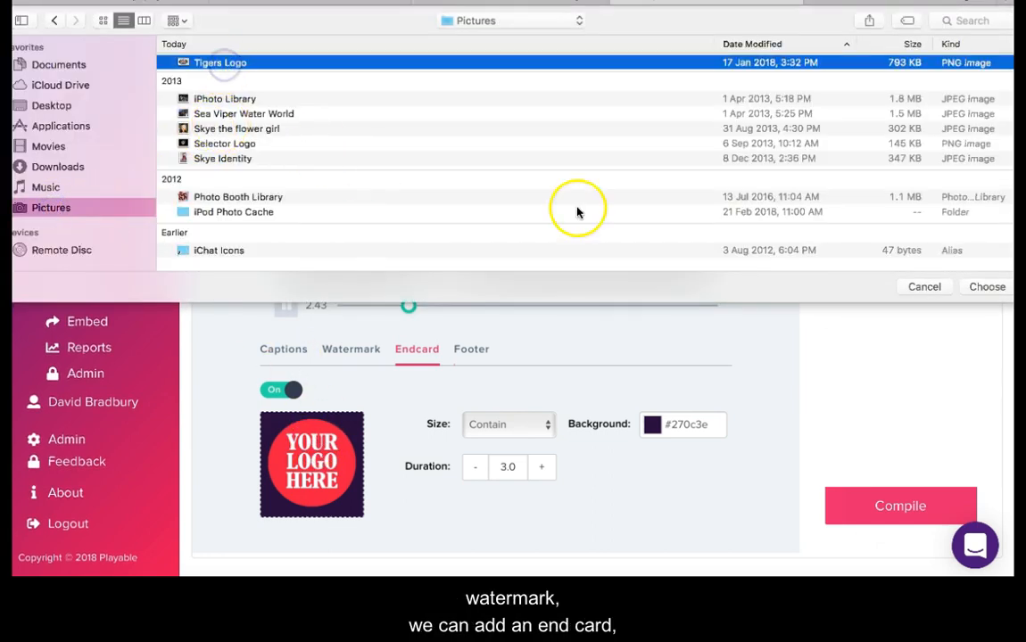
pyautogui.click(985, 287)
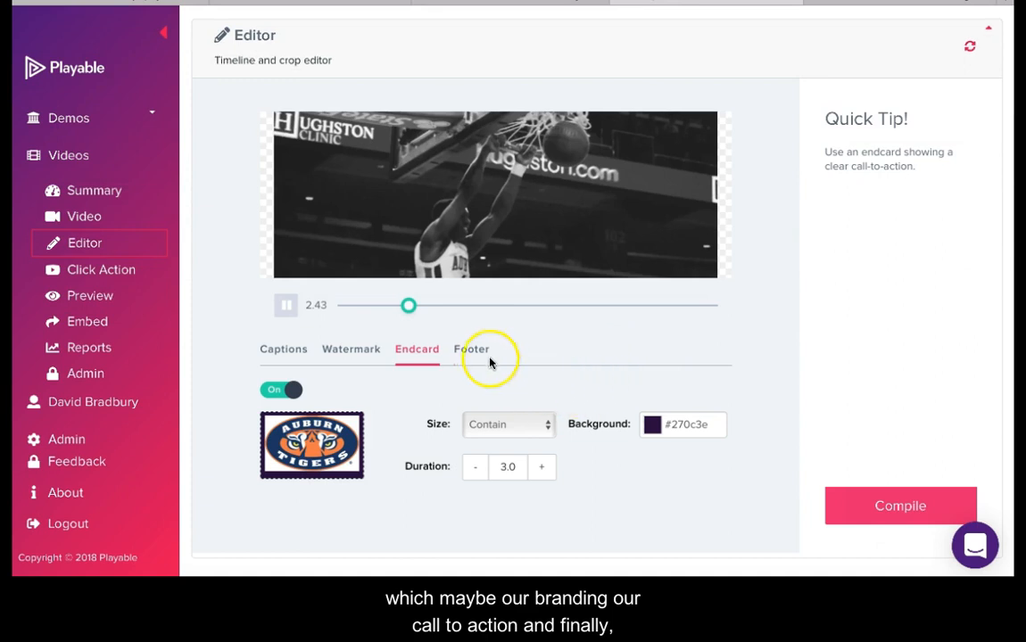
pyautogui.click(471, 349)
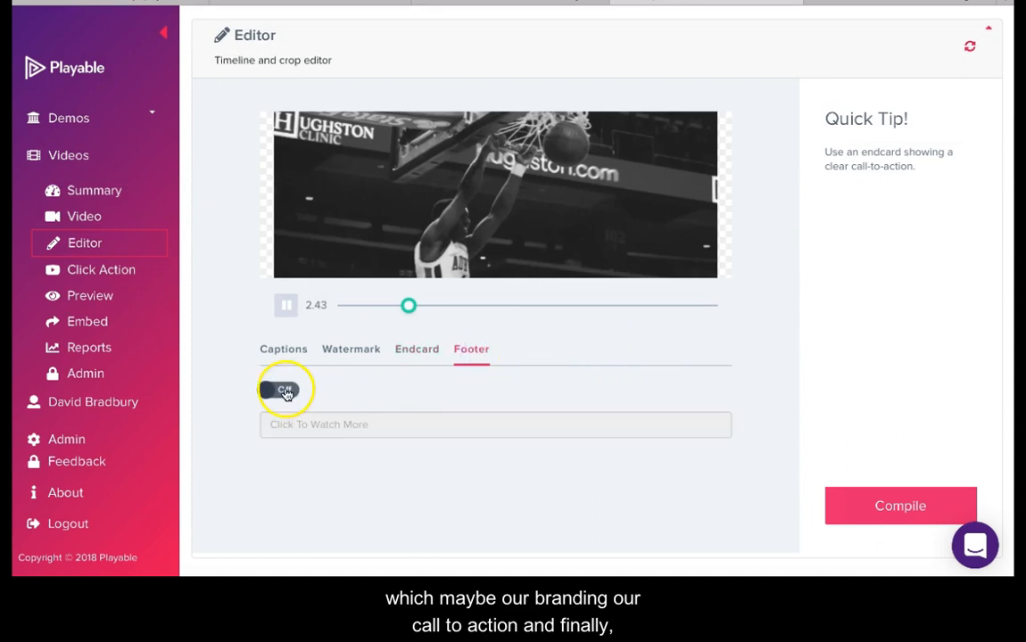
pyautogui.click(279, 390)
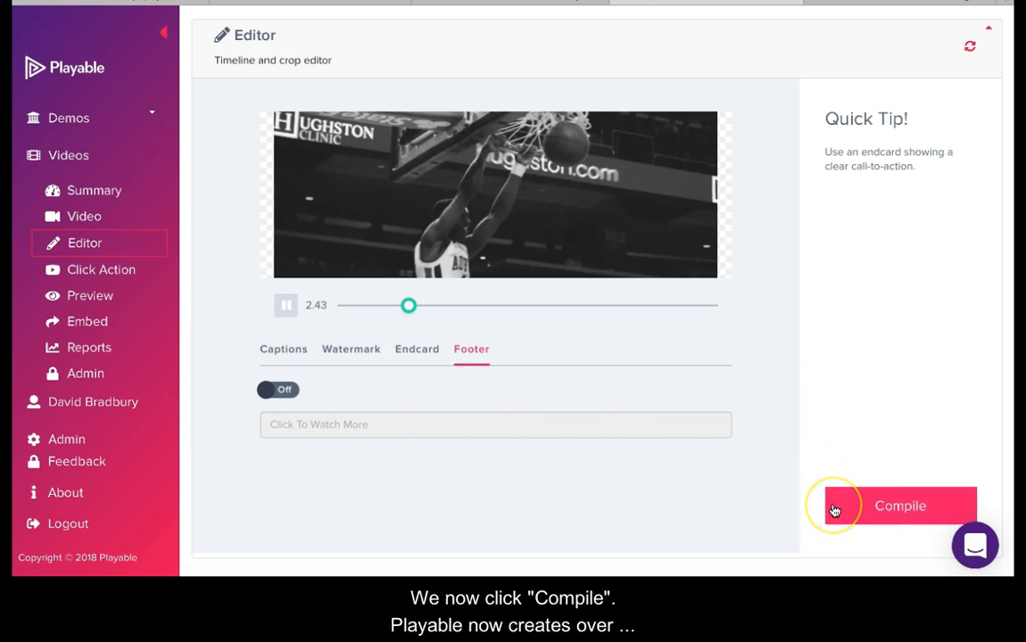
# Step: Compile the edited clip into its 564×212, 9.89-second summary
pyautogui.click(900, 506)
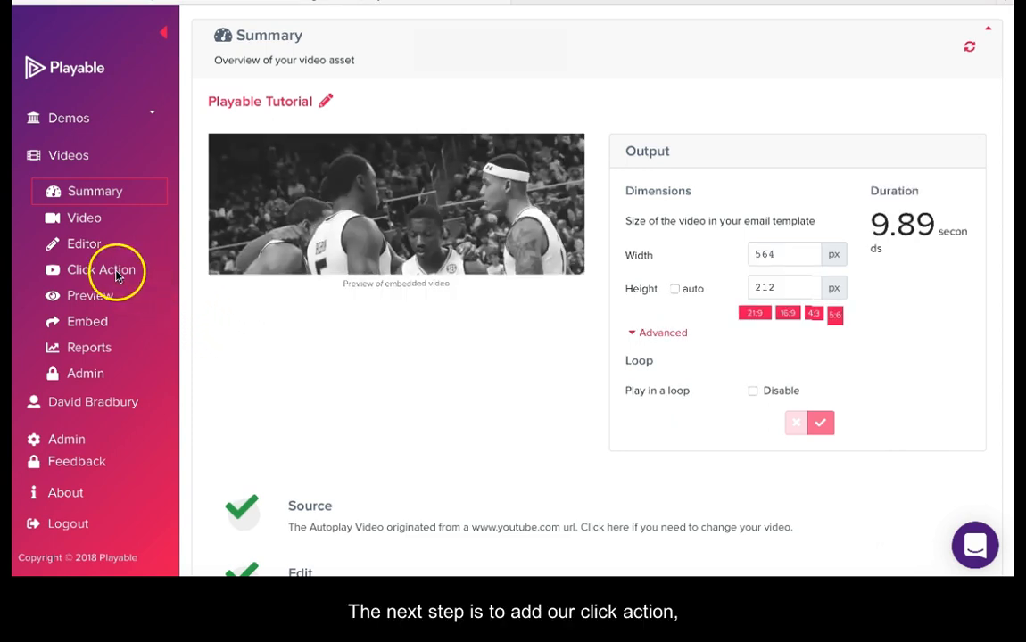
pyautogui.click(102, 269)
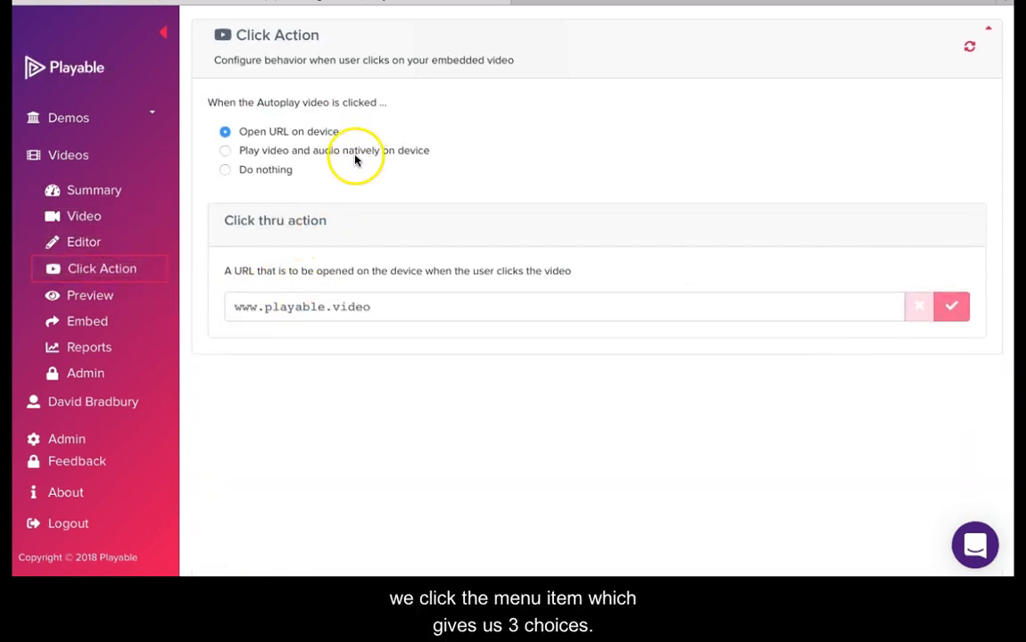
pyautogui.moveTo(814, 9)
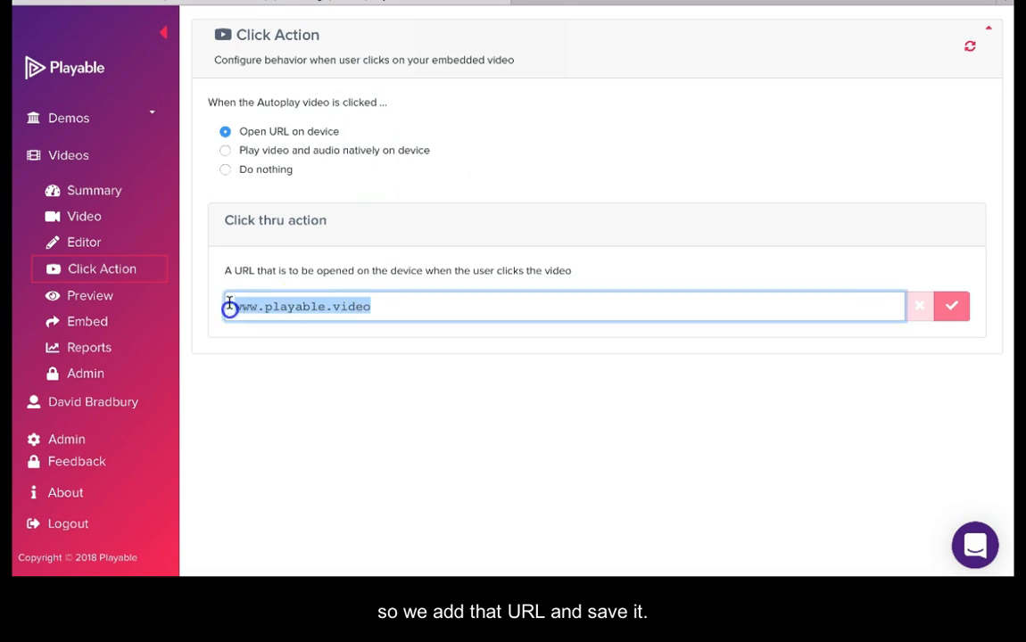
pyautogui.write('https://www.youtube.com/watch?v=y3knRKxX4xA')
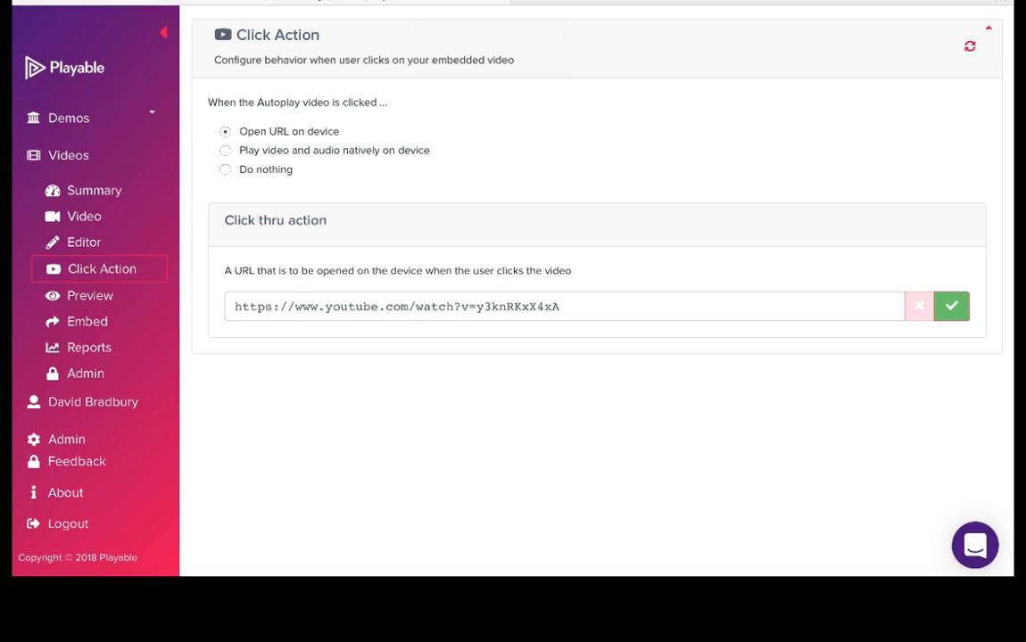
pyautogui.click(90, 295)
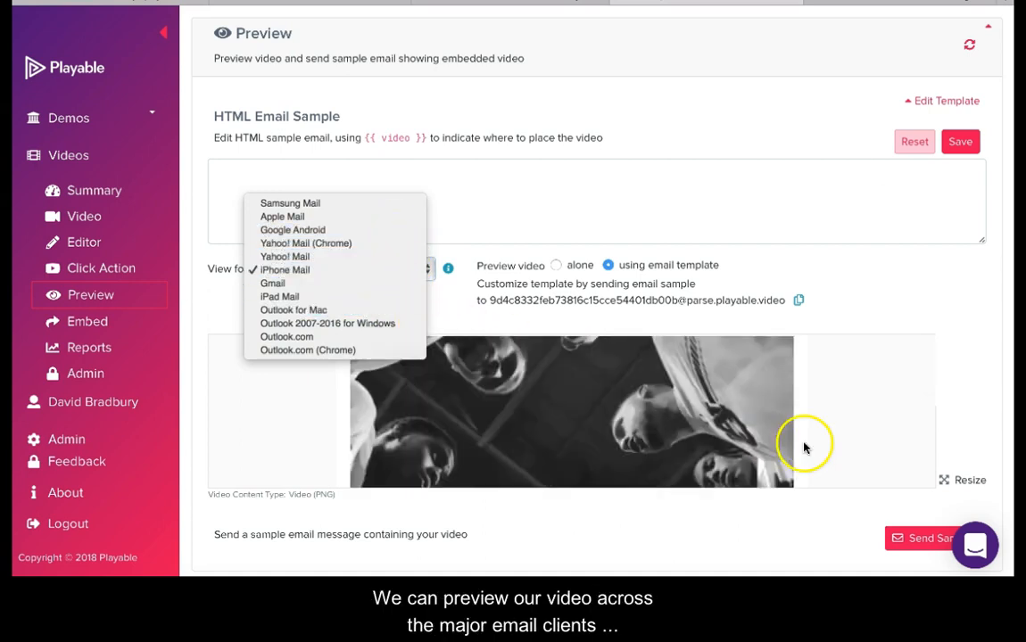
# Step: Preview the clip in iPhone Mail and send a sample email
pyautogui.click(284, 270)
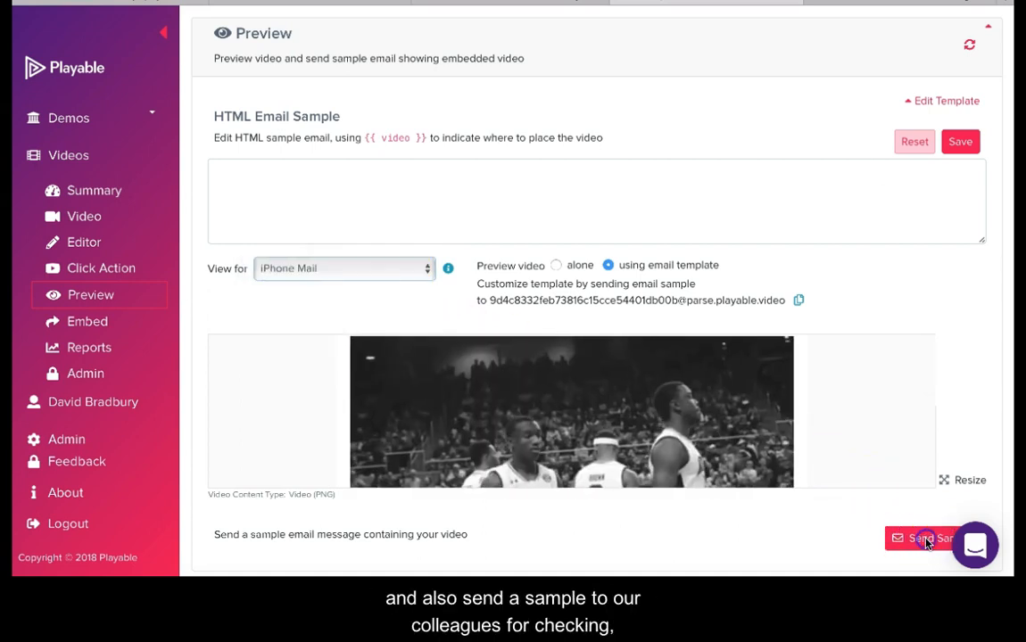
pyautogui.click(928, 538)
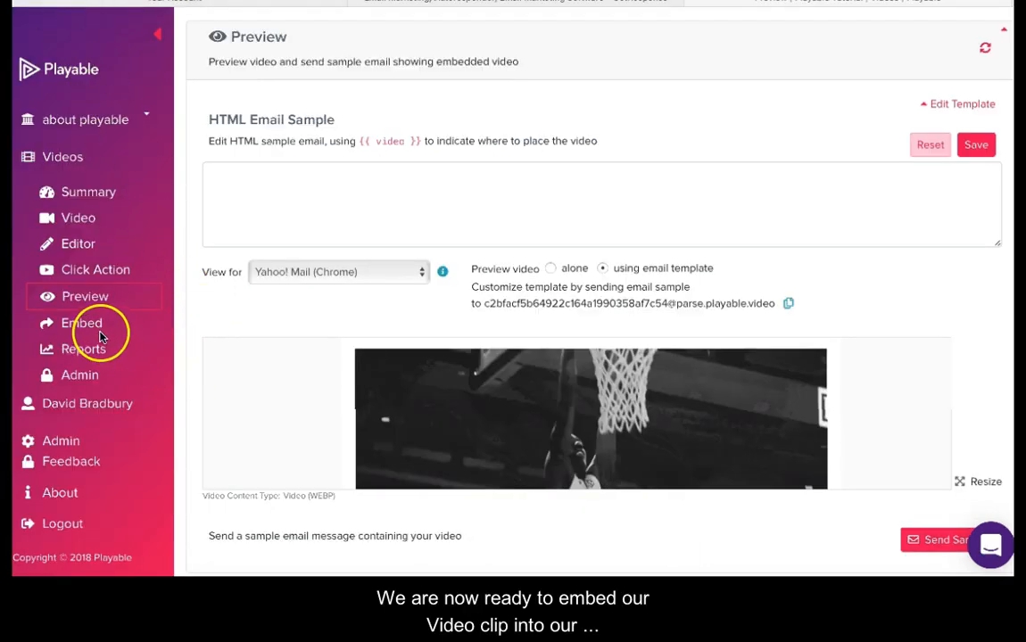
# Step: Copy the video's embed code with GetResponse selected as the email provider
pyautogui.click(82, 323)
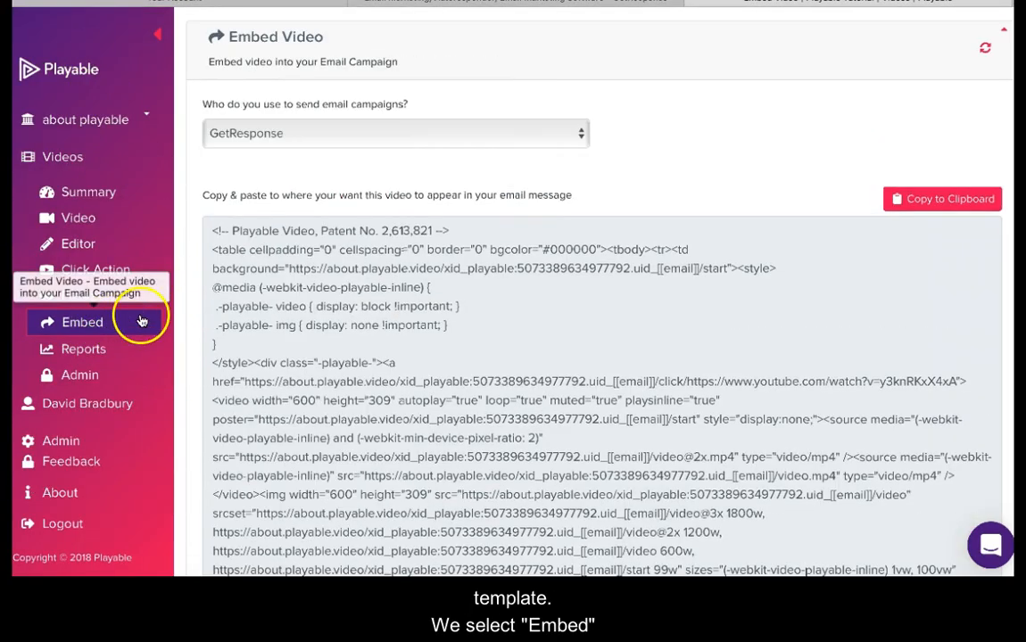
pyautogui.click(395, 133)
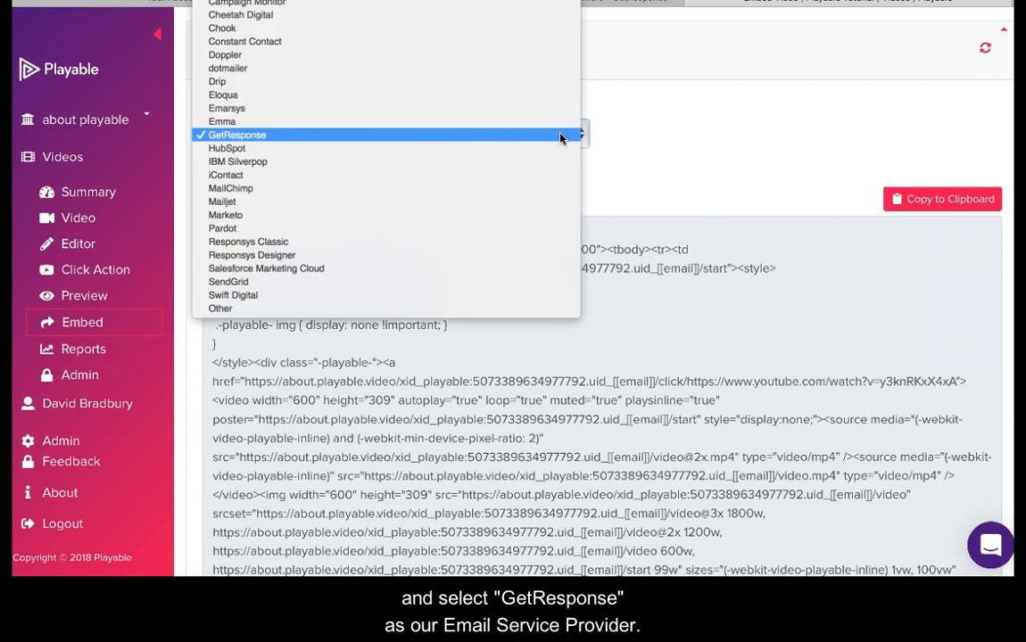
pyautogui.click(237, 135)
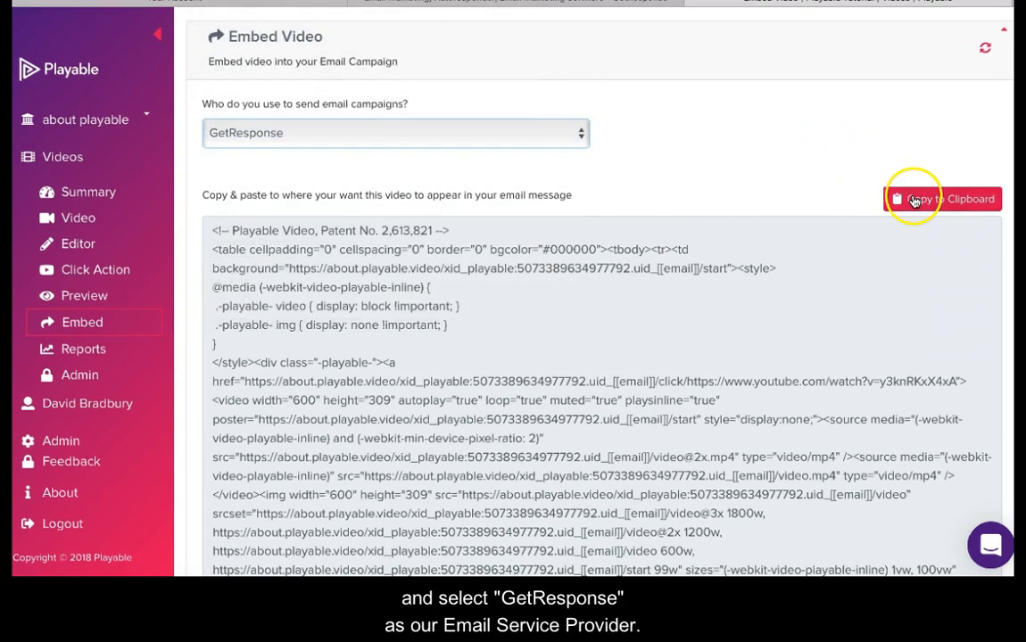
pyautogui.click(941, 199)
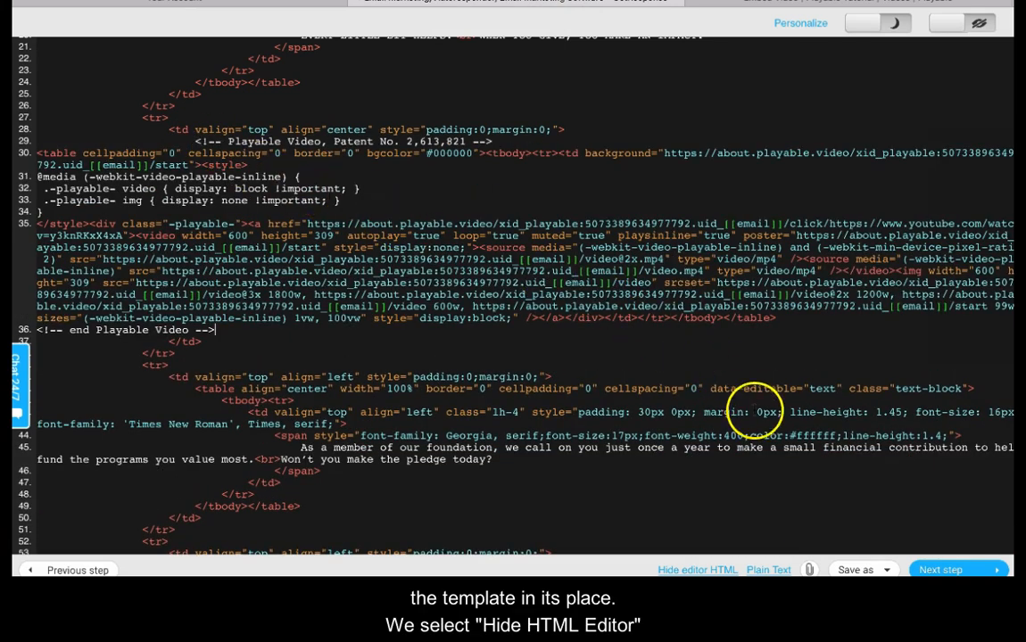
# Step: Close the HTML editor with the Playable embed code in place of the image block
pyautogui.click(697, 569)
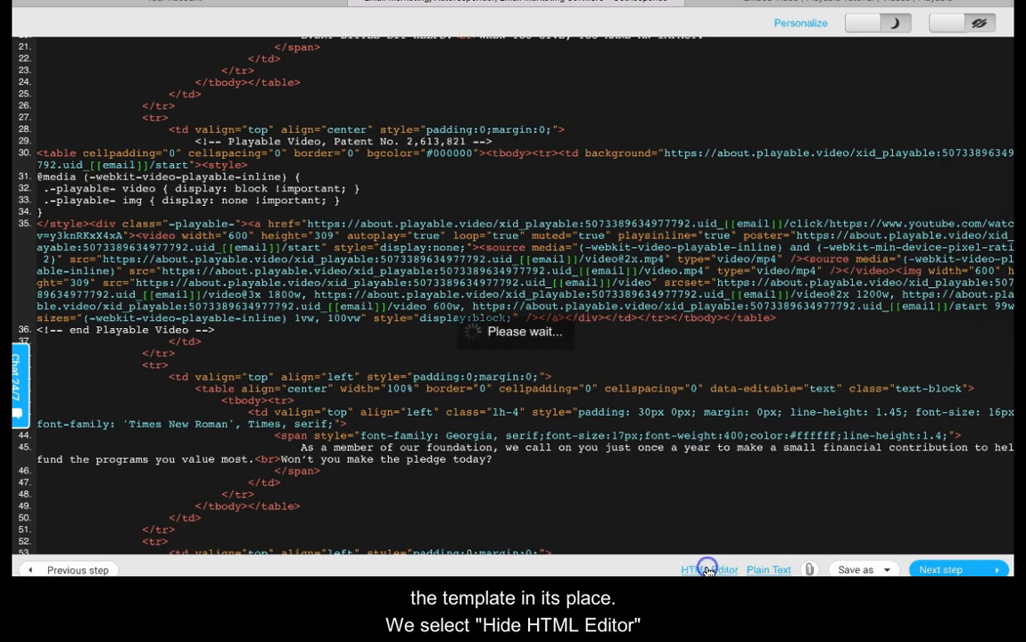
# Step: View the basketball clip in the mobile preview in landscape, then back in portrait
pyautogui.click(707, 569)
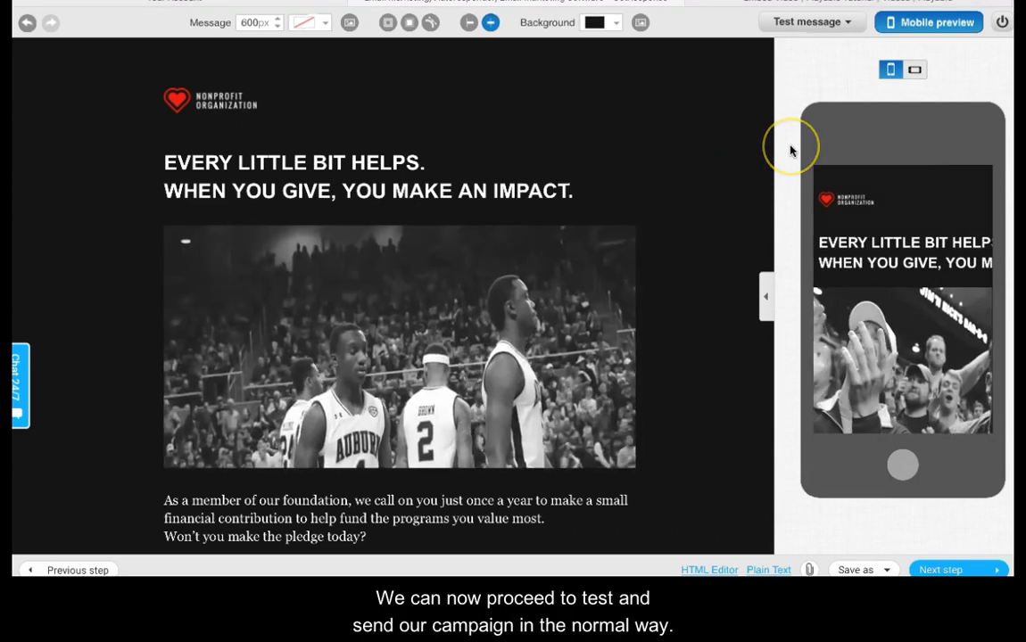
pyautogui.click(915, 69)
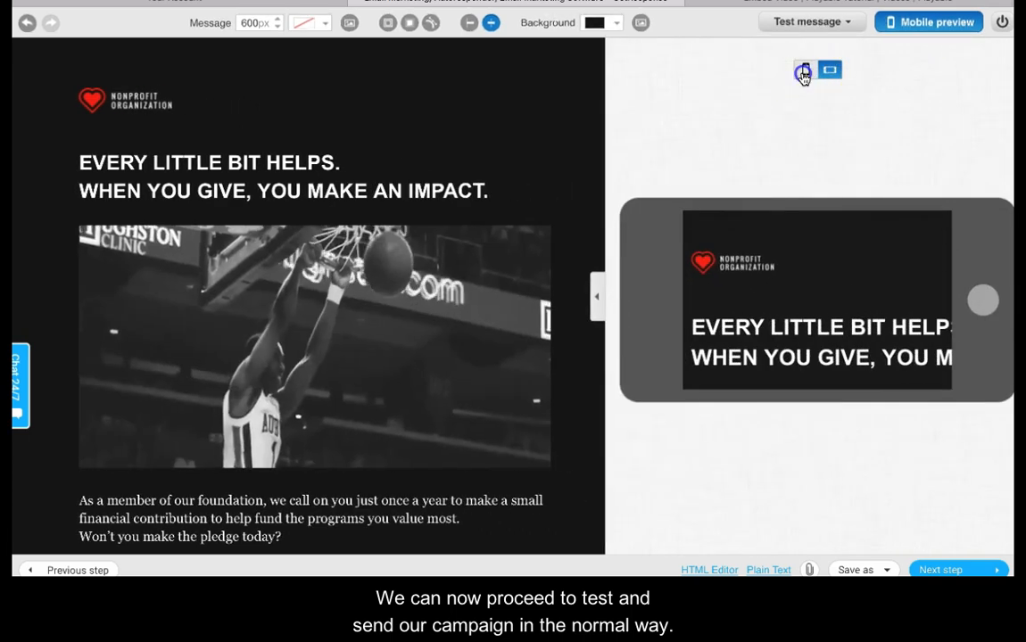
pyautogui.click(808, 21)
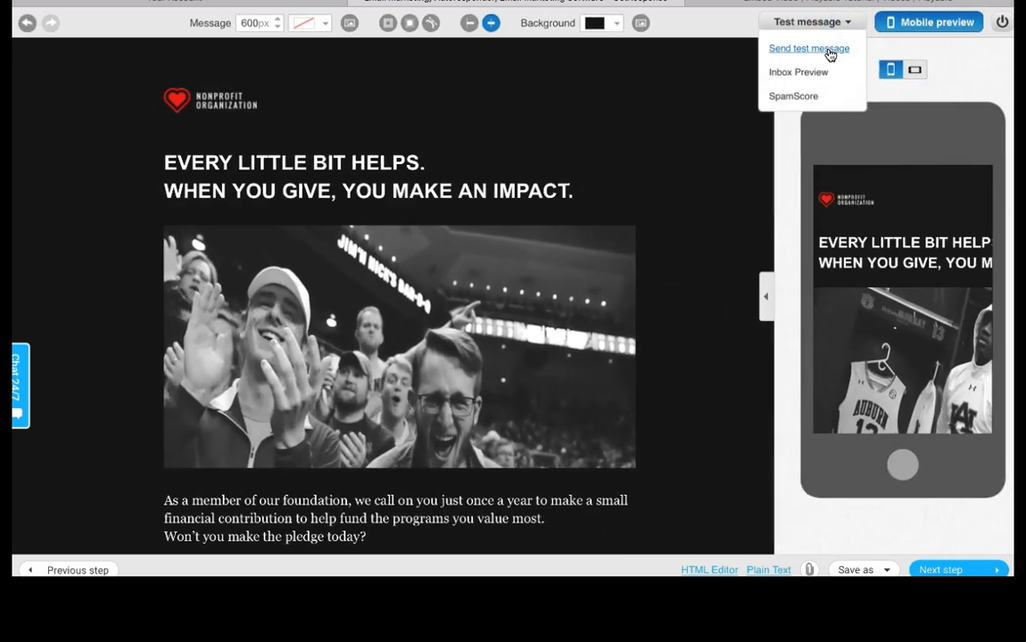